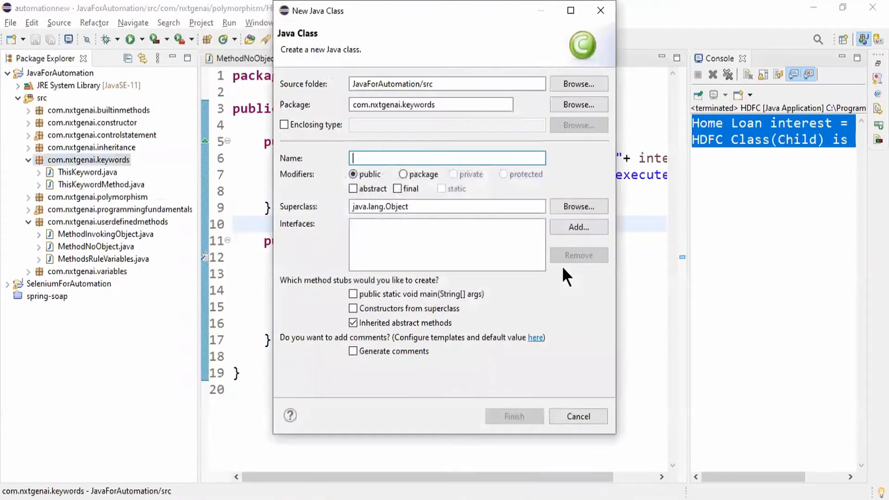
- Create the public class Account in the com.nxtgenai.keywords package
text(Acc)
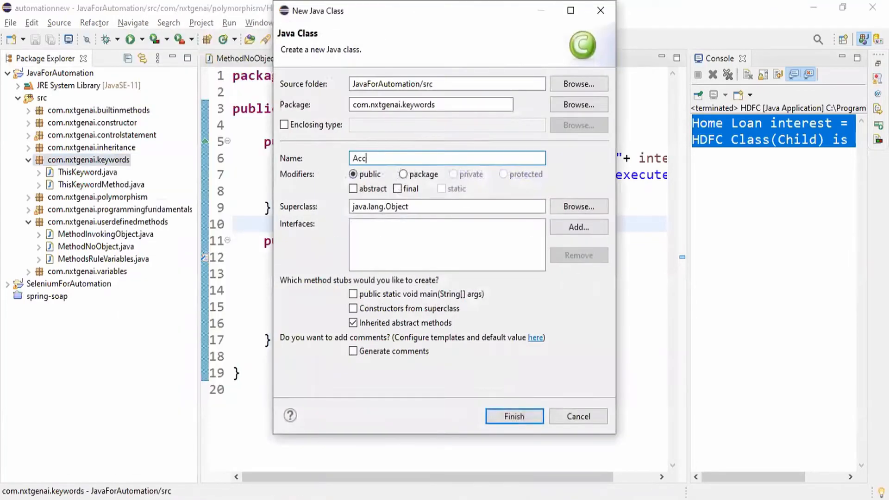
text(ount)
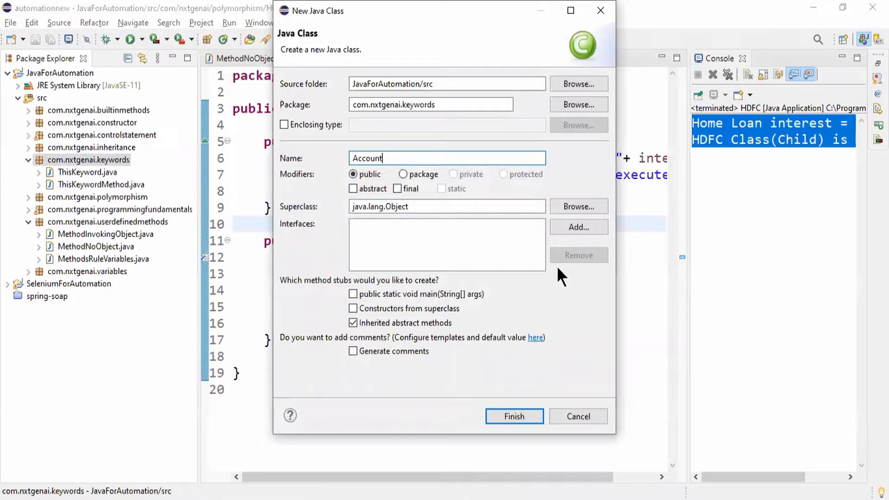
mouse_move(436, 315)
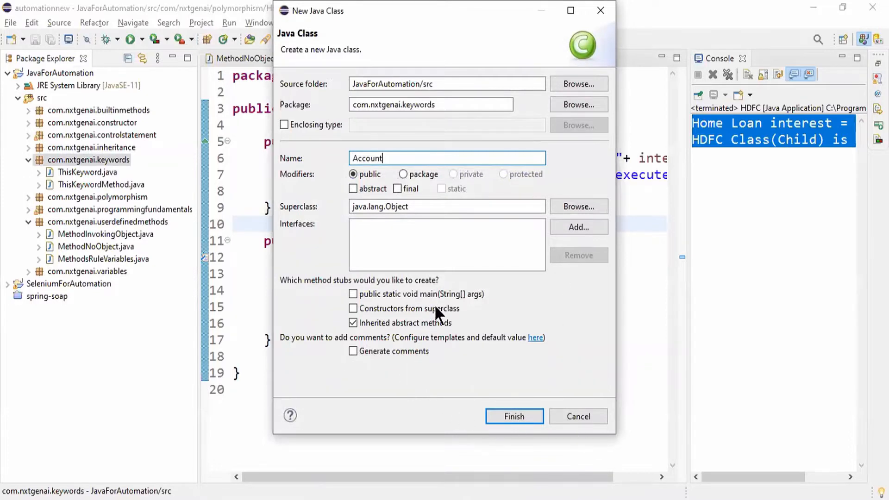
click(513, 416)
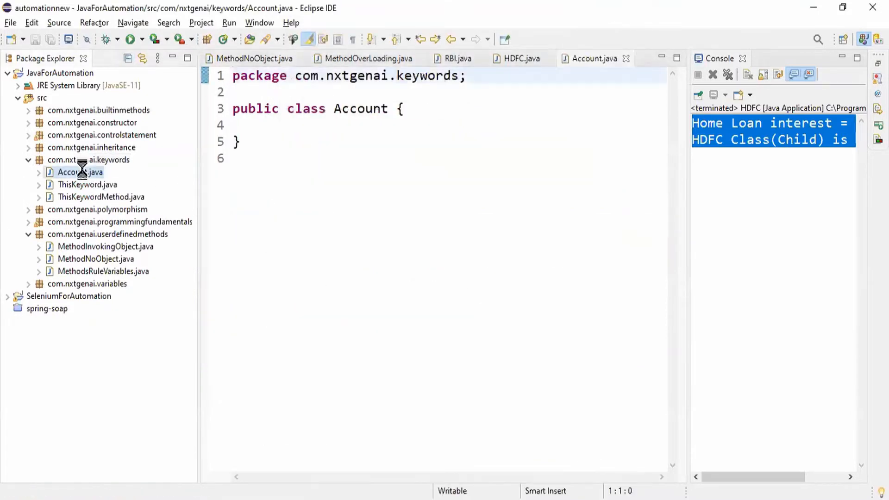
- Declare a String name field set to "Account Class - Parent"
key(Enter)
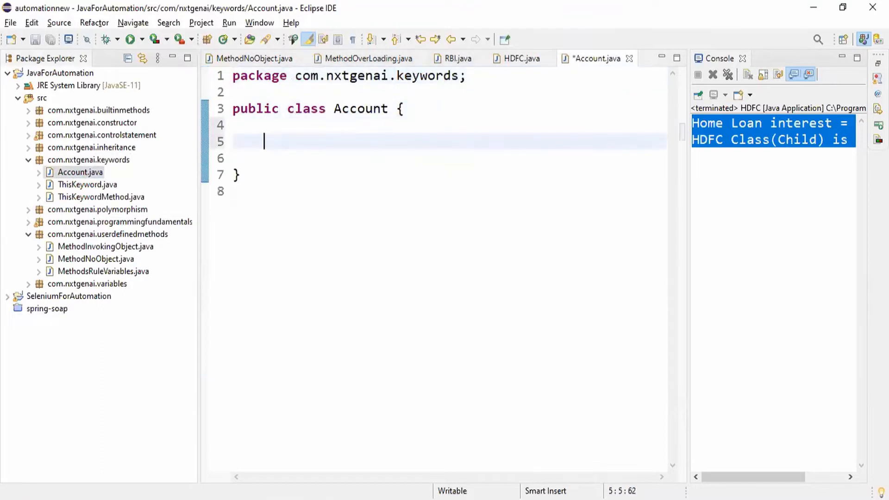
text(String na)
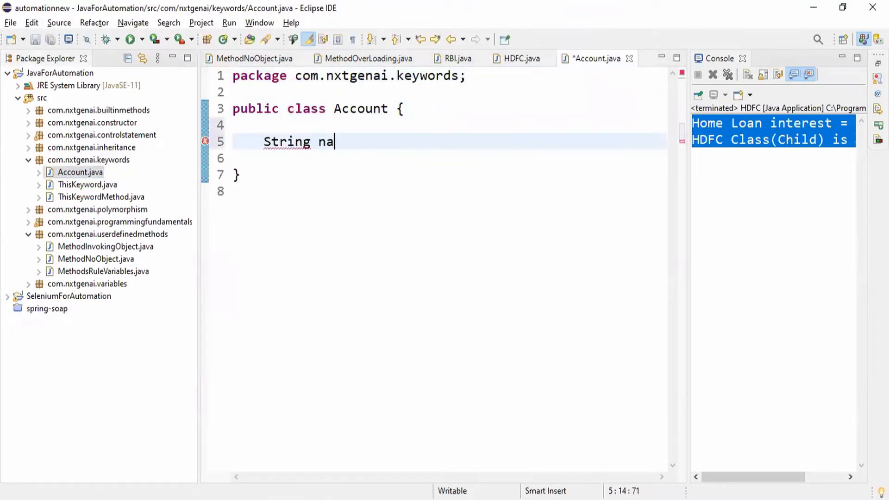
text(me = "")
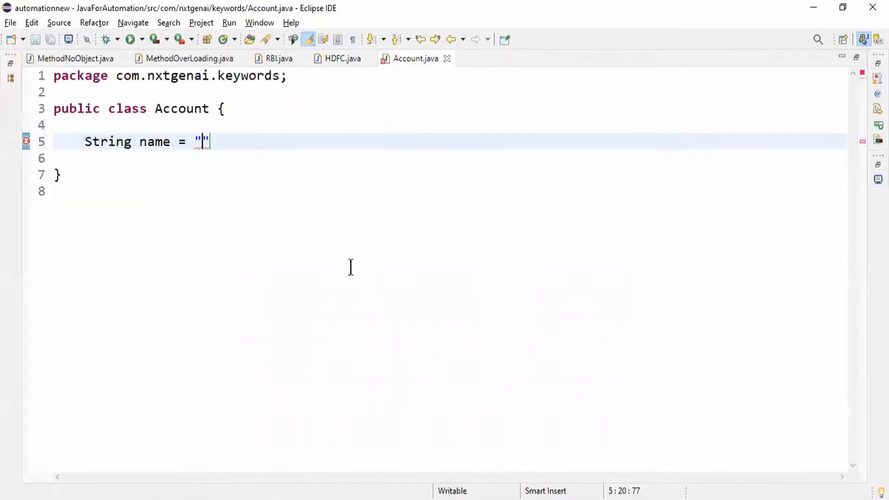
text(Accpu)
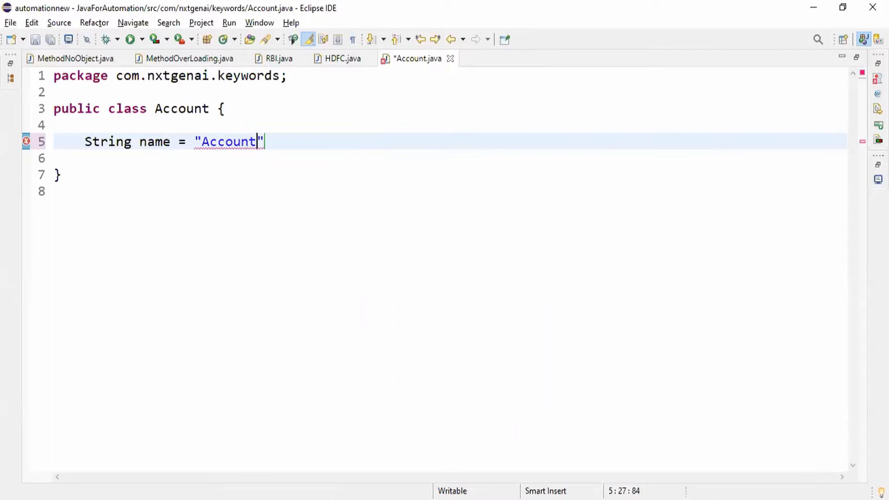
text(Class)
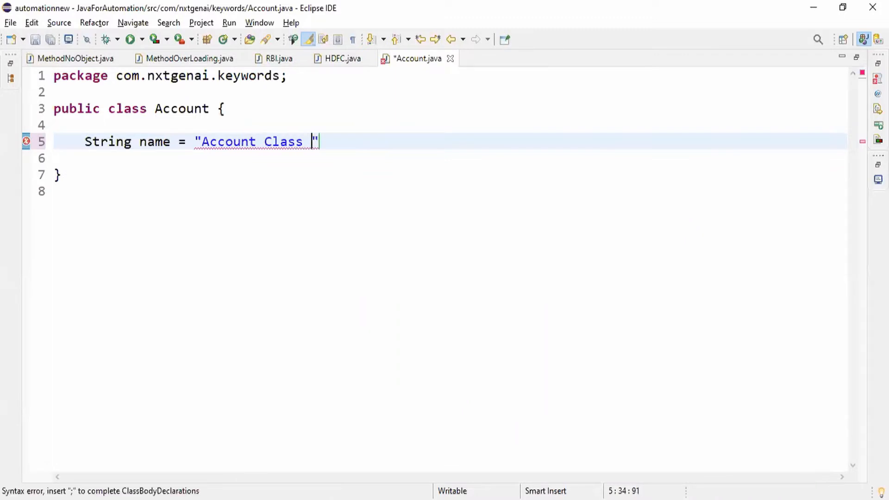
text(- Parent)
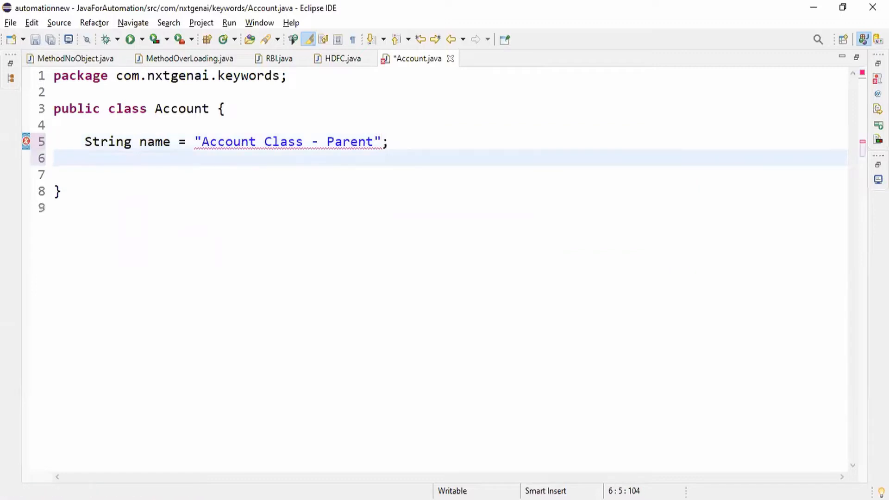
- Add a public void display() method printing two messages including name, and save
text(public)
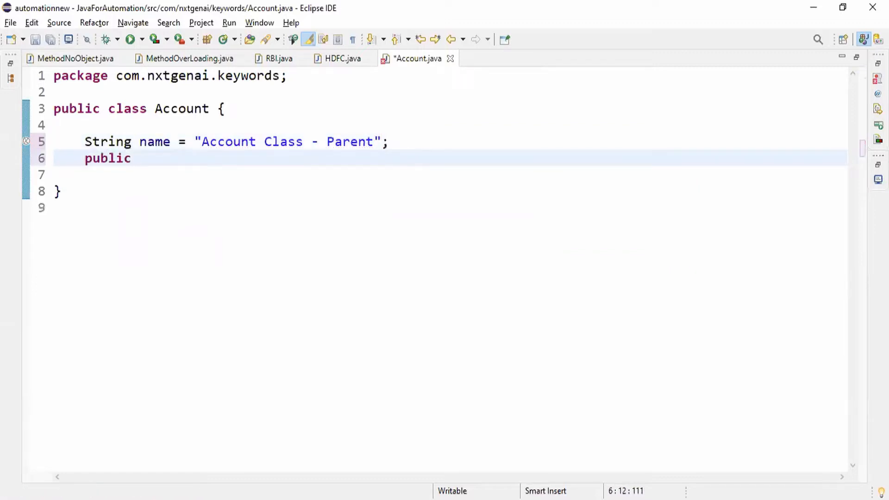
text(void display)
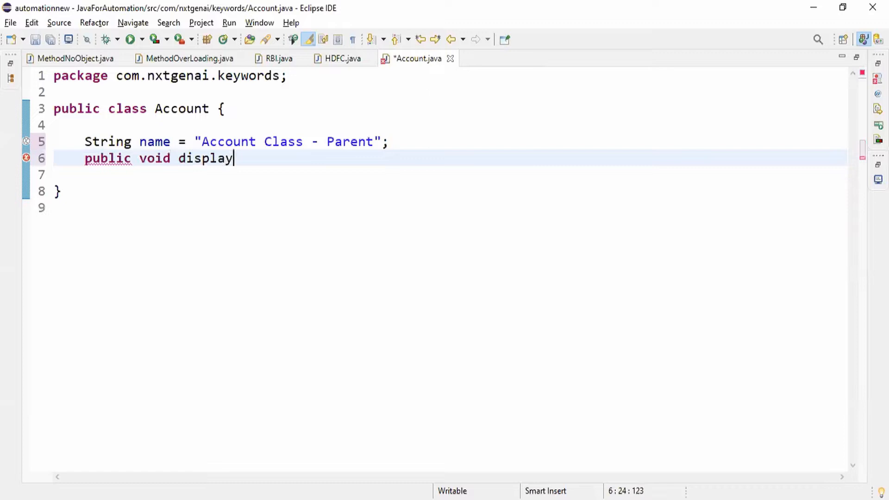
text(() {)
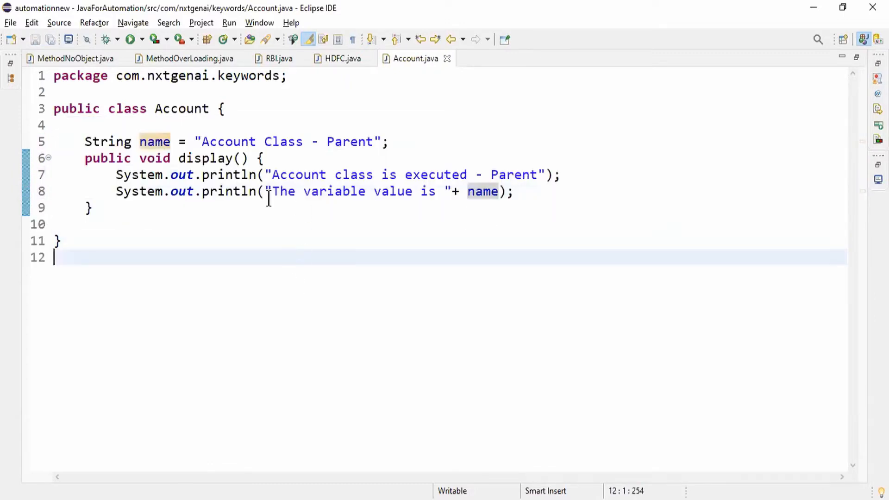
drag(88, 141, 261, 159)
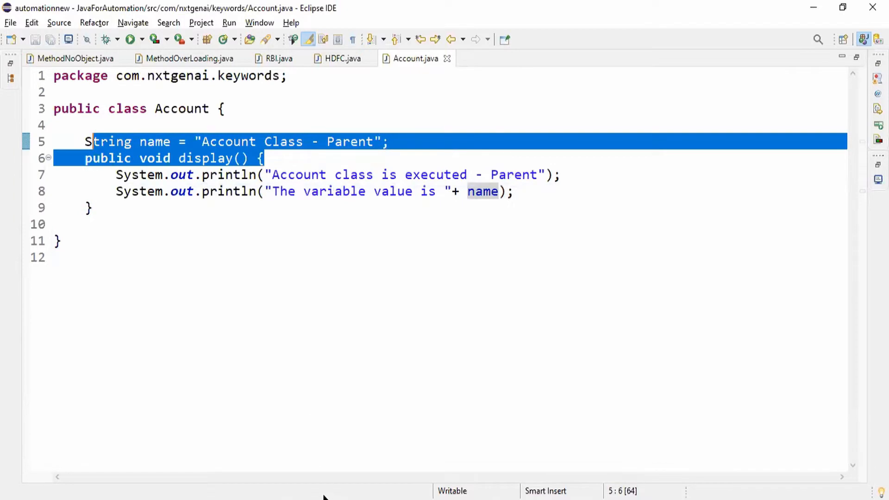
mouse_move(417, 276)
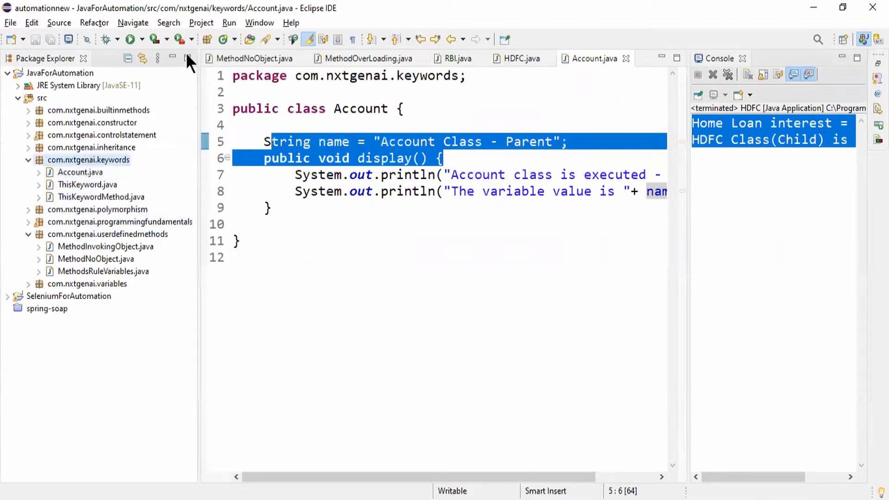
- Create public class SavingAccount with a main method stub in com.nxtgenai.keywords
right_click(88, 160)
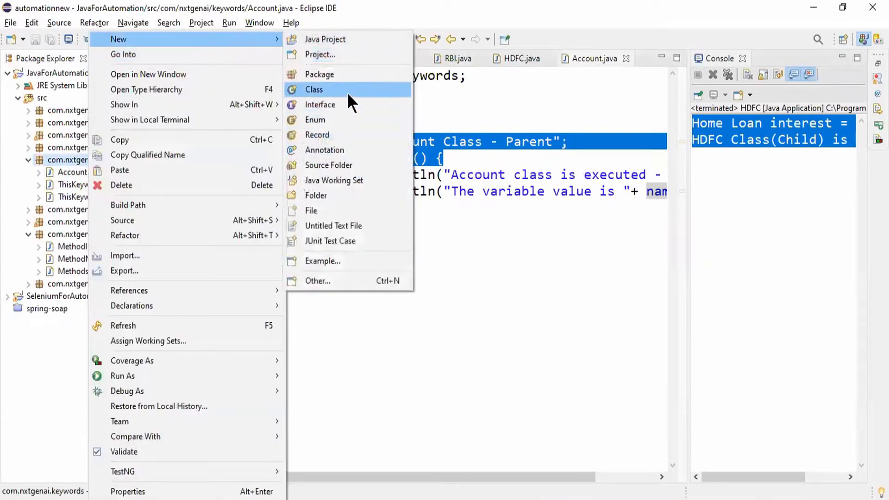
click(314, 89)
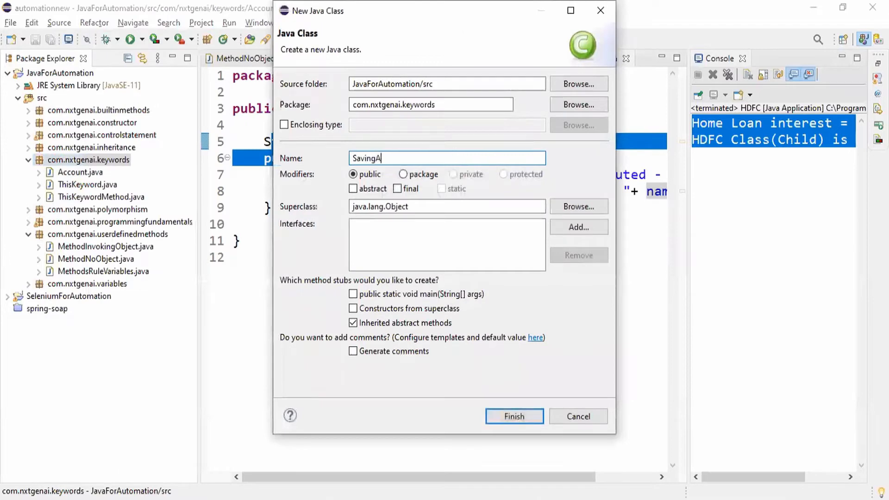
text(ccount)
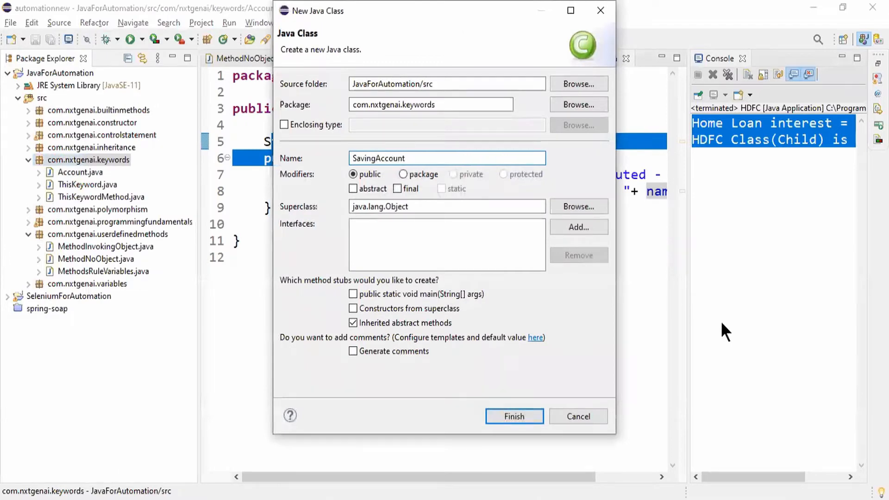
click(353, 294)
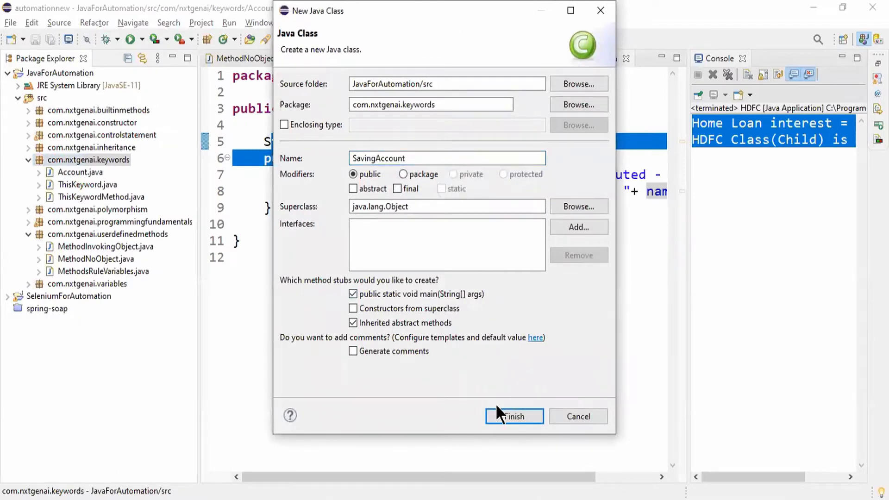
click(513, 416)
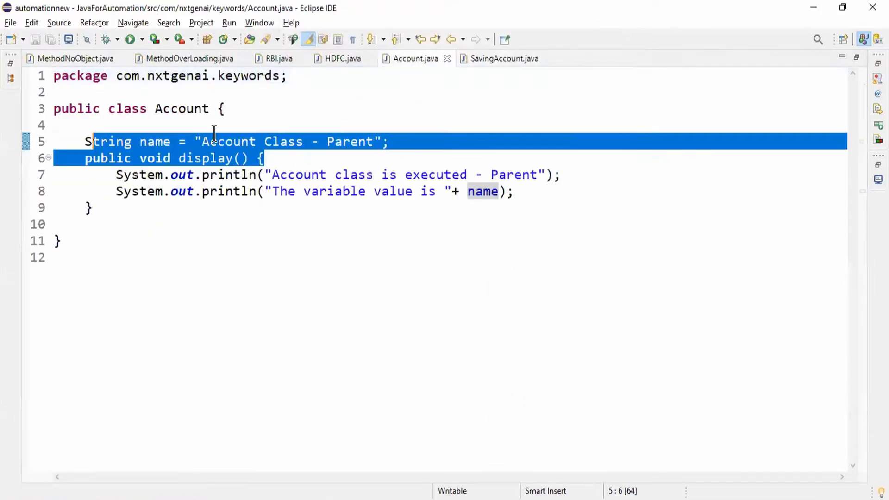
- Make SavingAccount extend Account
click(502, 58)
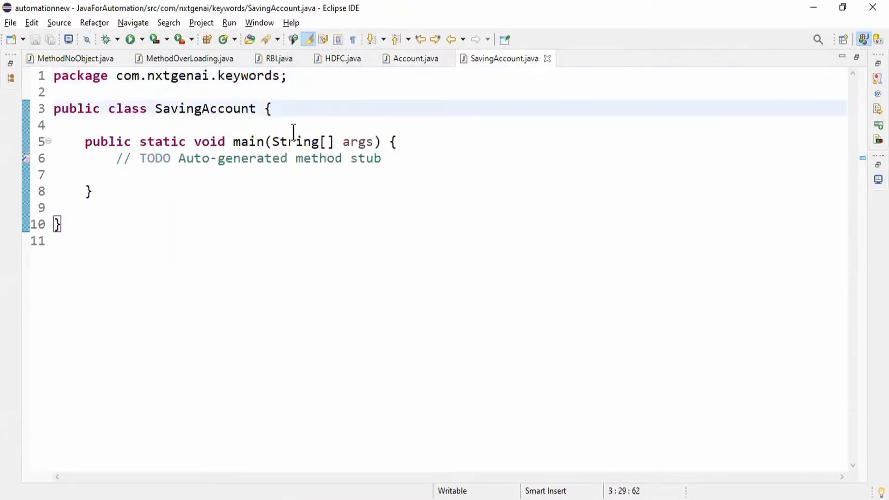
text(extends)
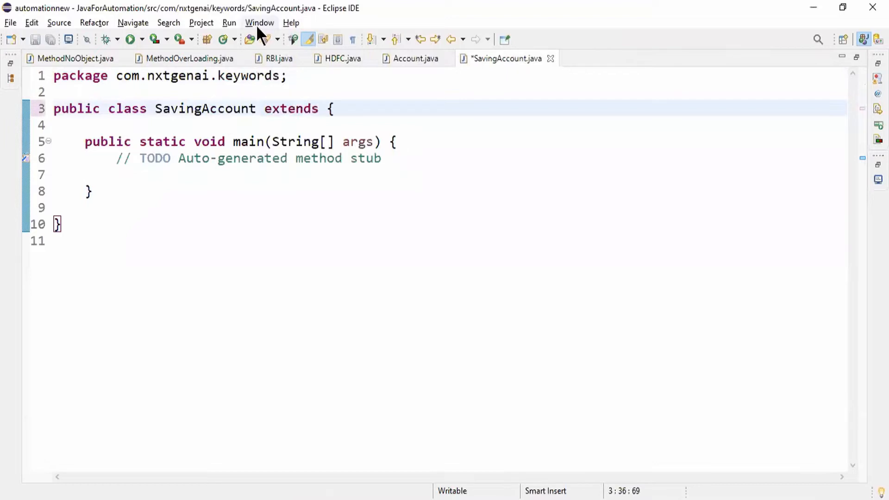
text(Account)
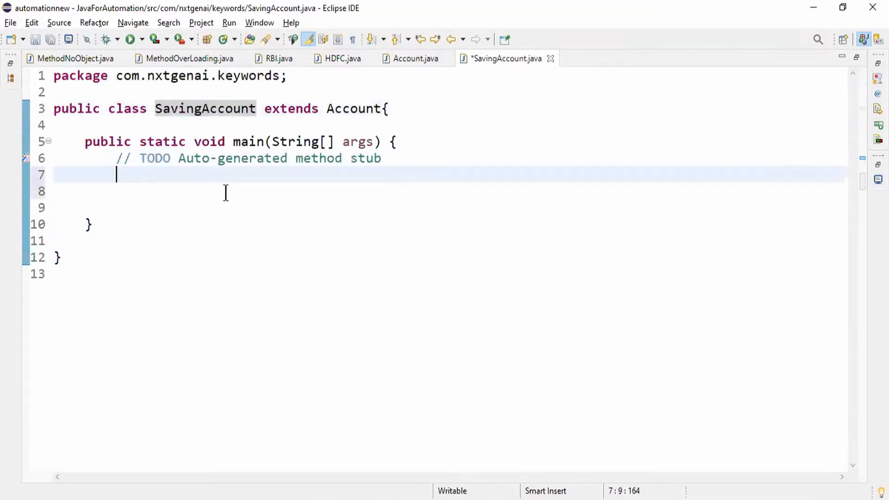
- In main, create a SavingAccount obj and call obj.display(), then save and run
text(SavingAccount obj)
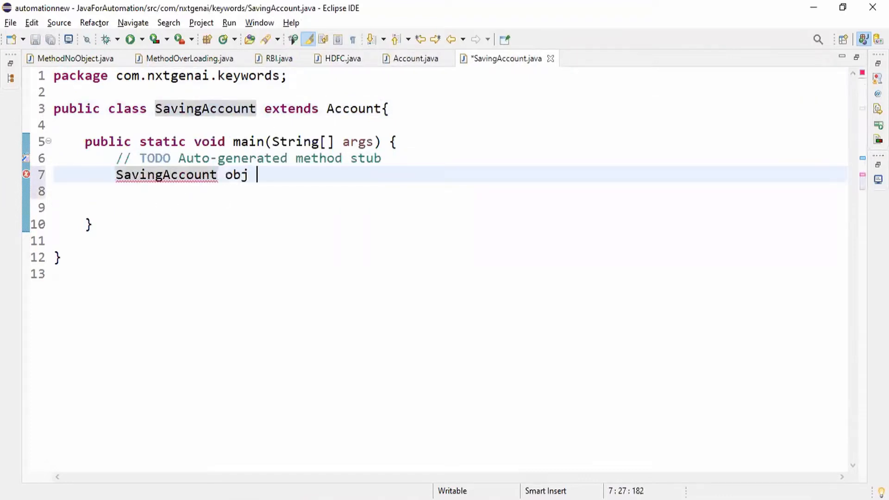
text(= new SavingAccount();)
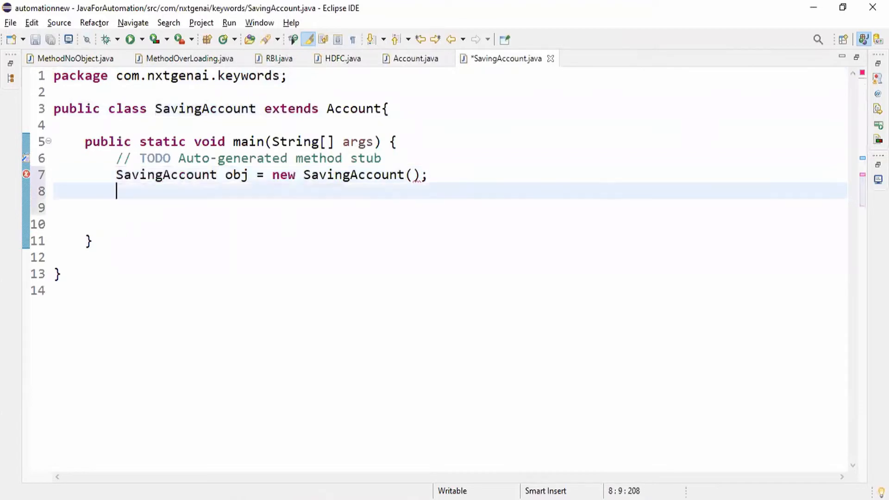
text(obj.)
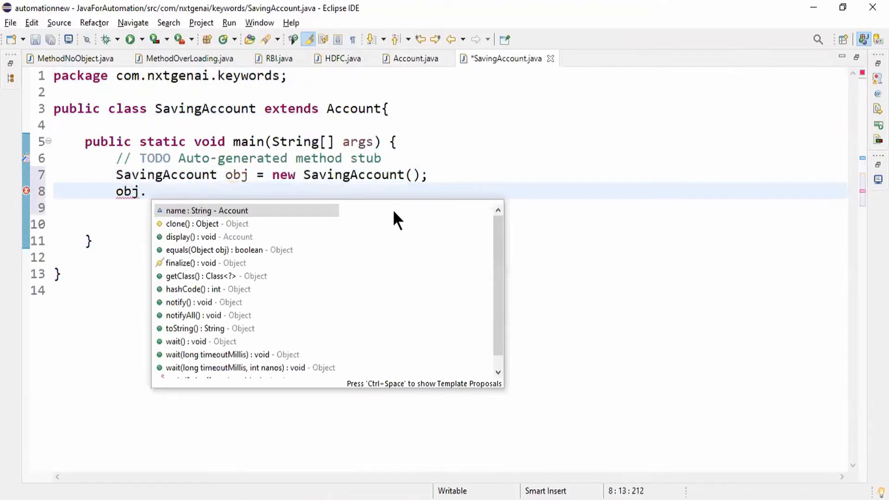
text(display();)
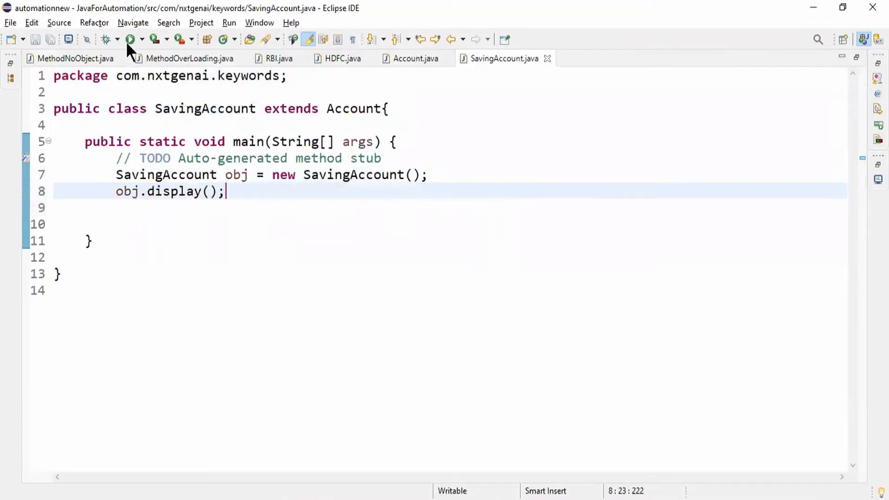
click(128, 39)
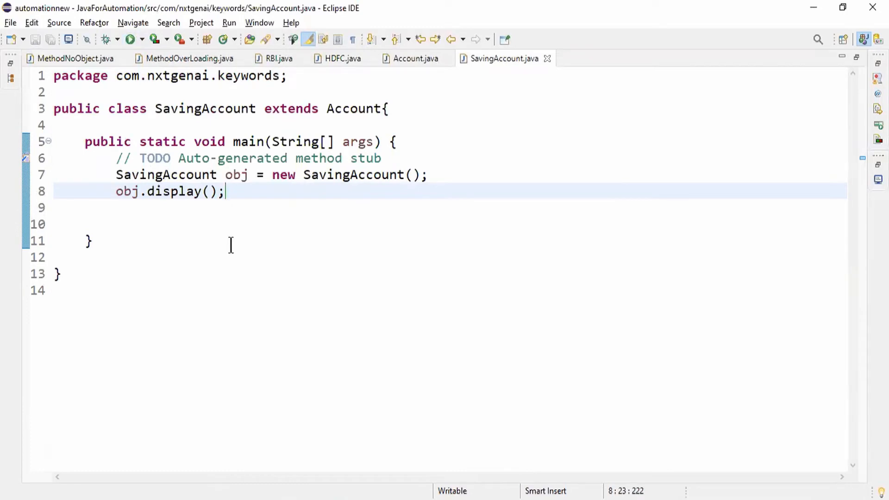
mouse_move(401, 65)
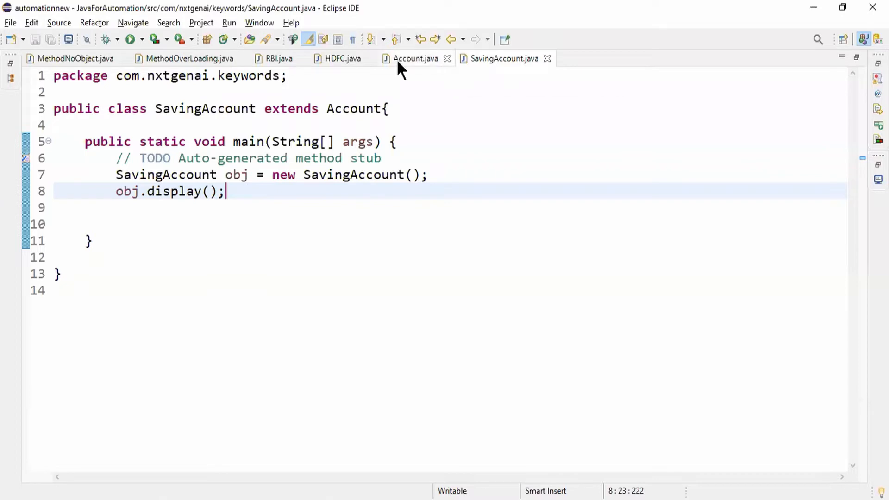
- Paste the name field and display() into SavingAccount and relabel the name "Saving Account ... Child"
click(415, 58)
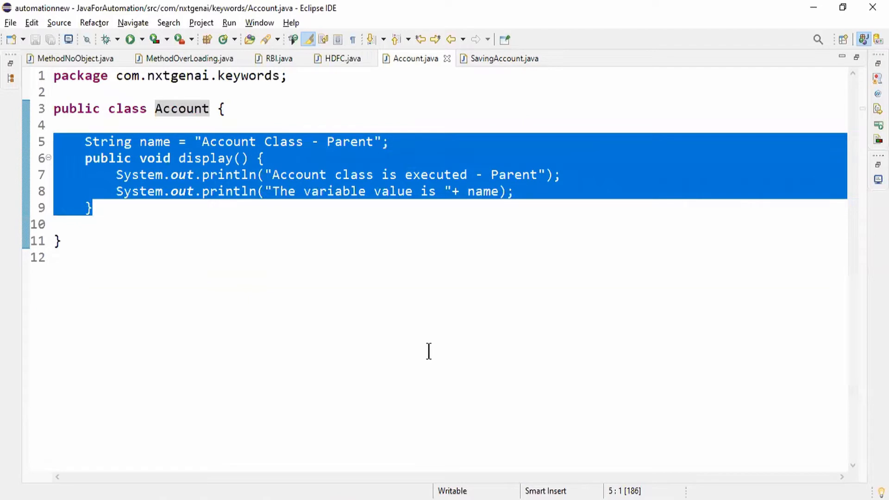
click(503, 59)
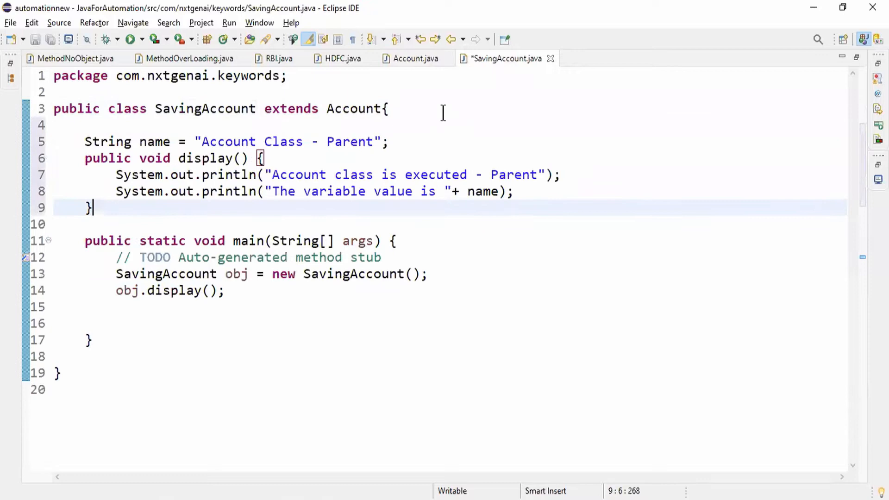
double_click(350, 141)
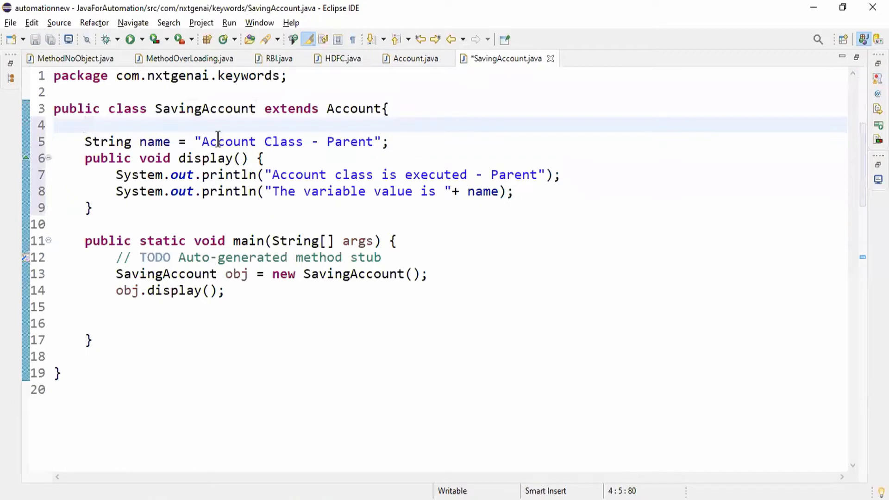
text(Saving)
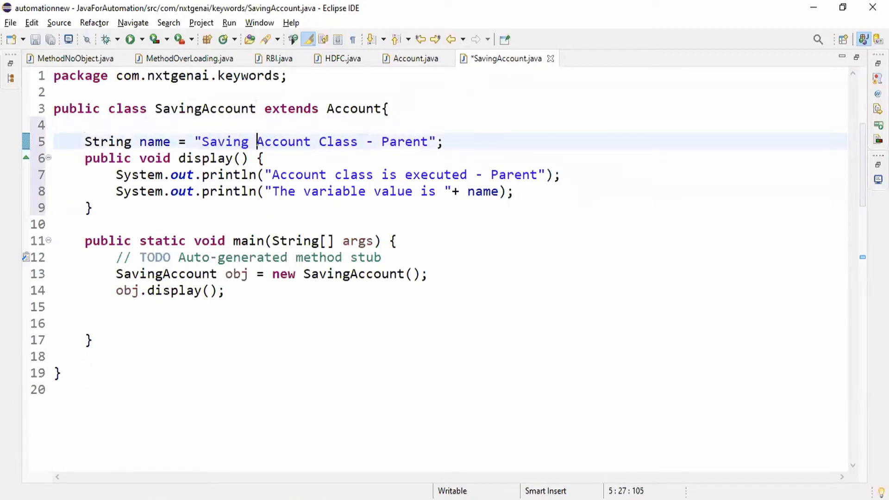
mouse_move(414, 142)
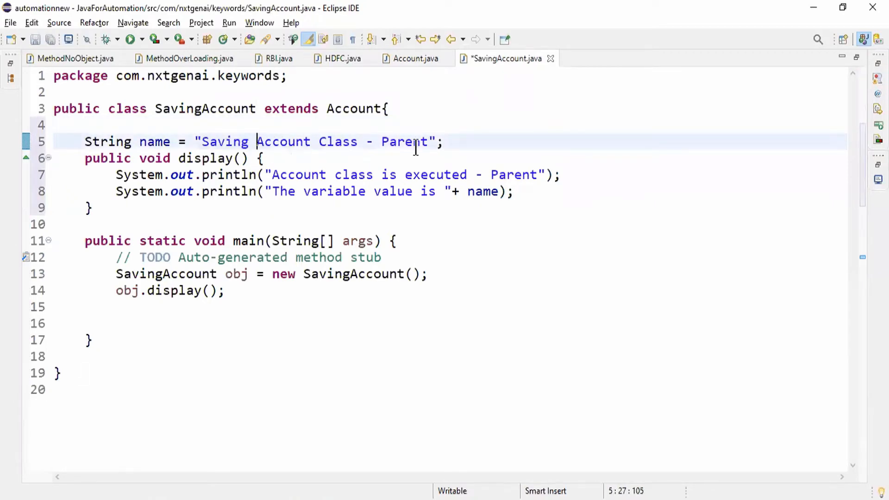
text(Child)
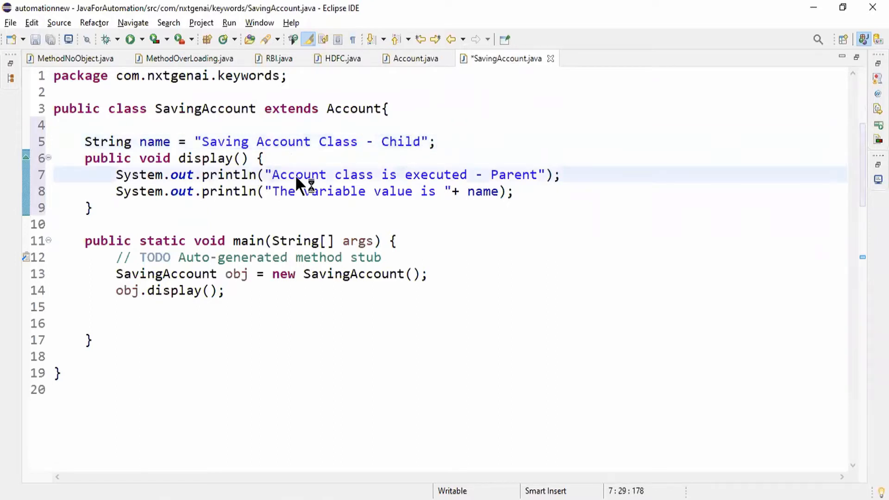
- Change the display() messages to Saving Account ... Child and save the file
text(Saving)
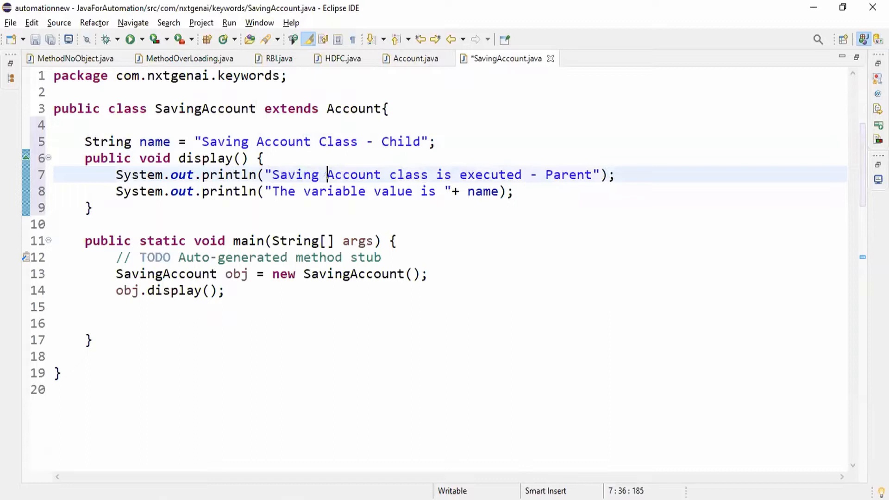
double_click(568, 175)
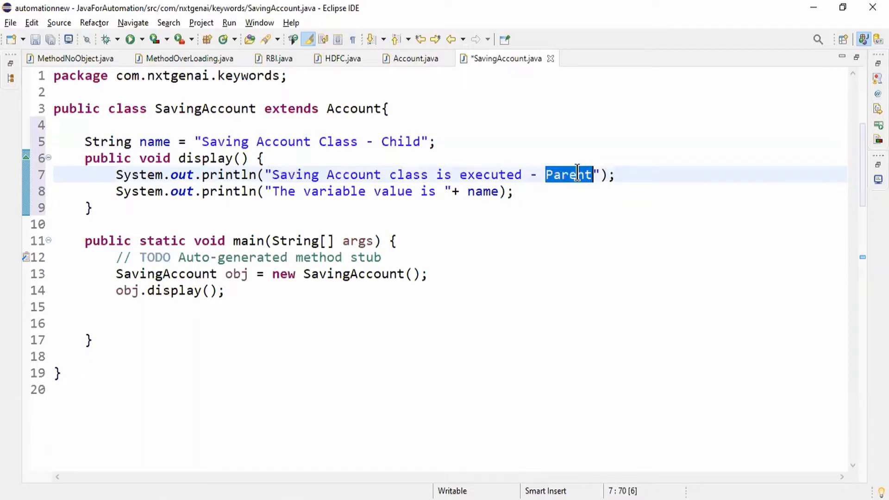
text(Child)
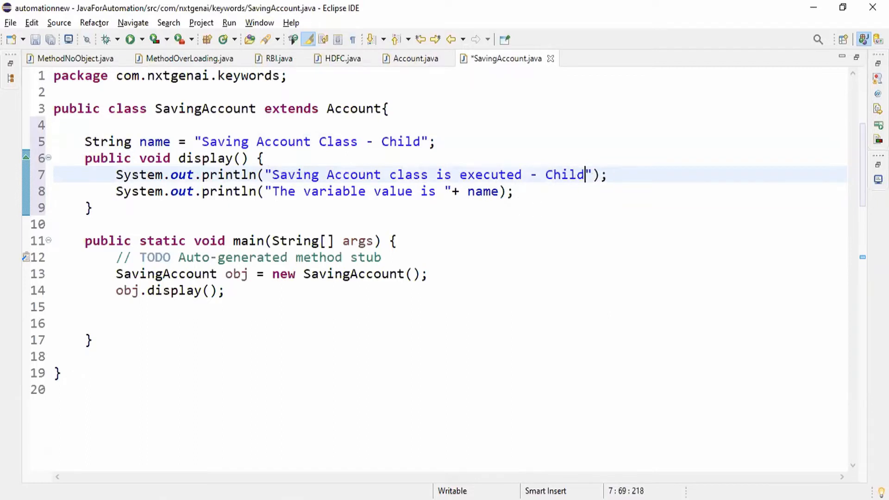
key(ctrl+s)
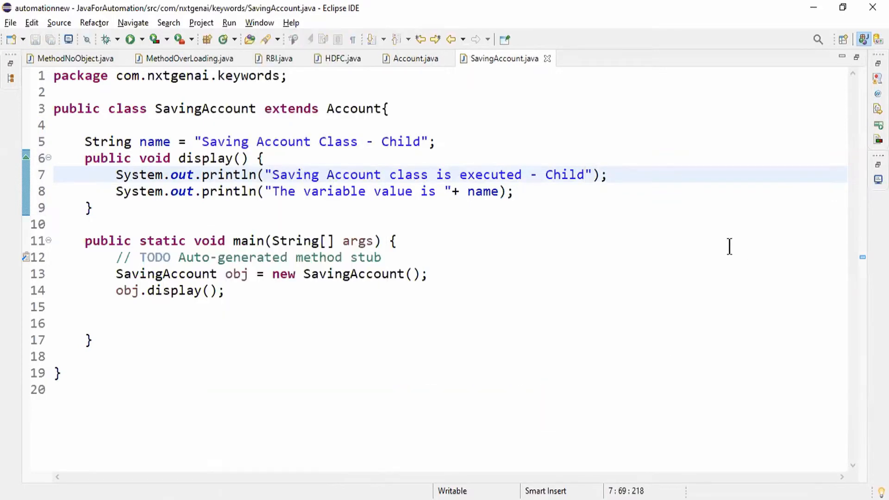
click(132, 38)
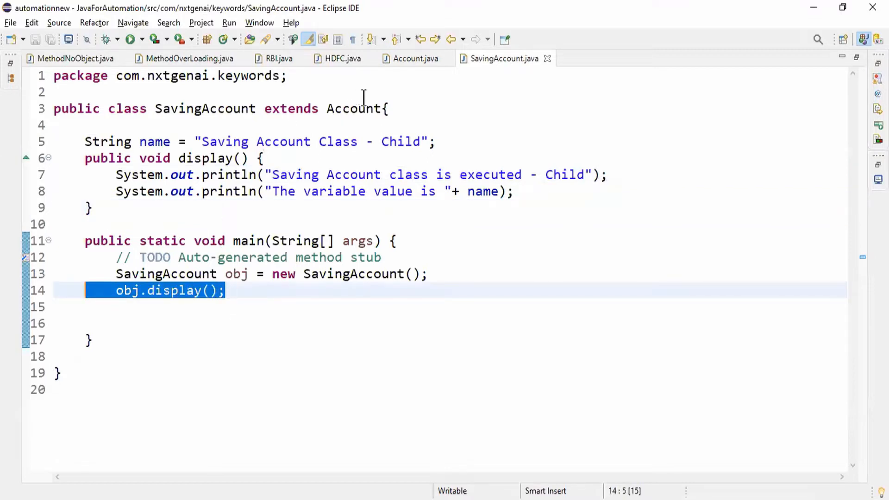
mouse_move(354, 109)
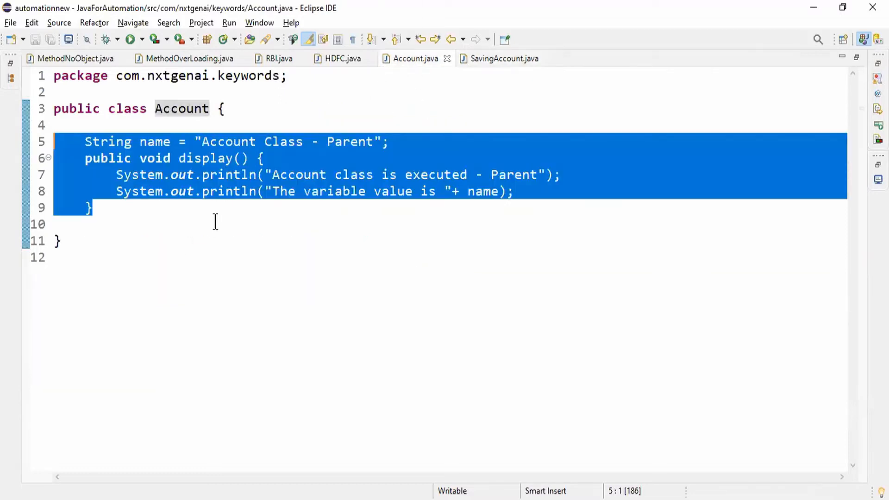
click(500, 58)
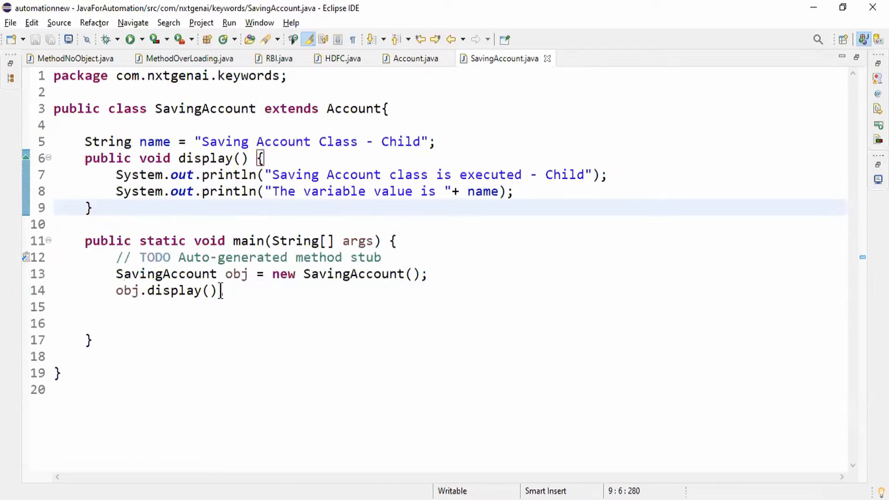
click(93, 207)
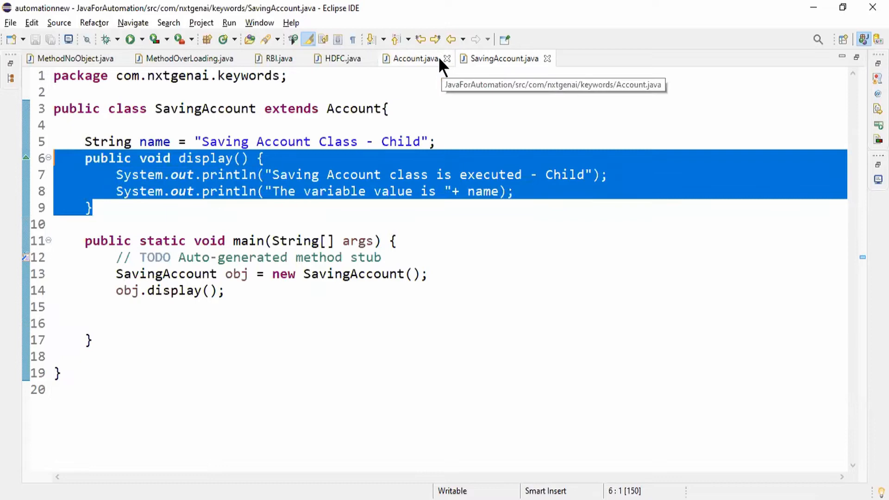
click(414, 58)
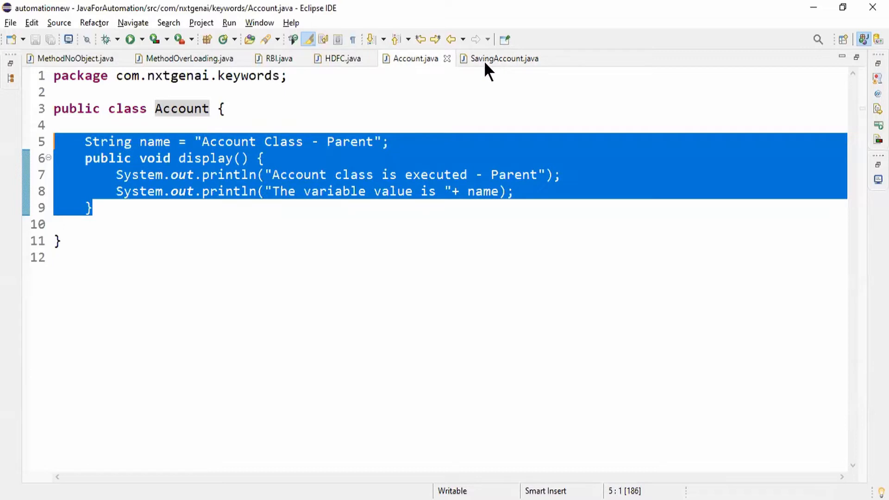
click(501, 59)
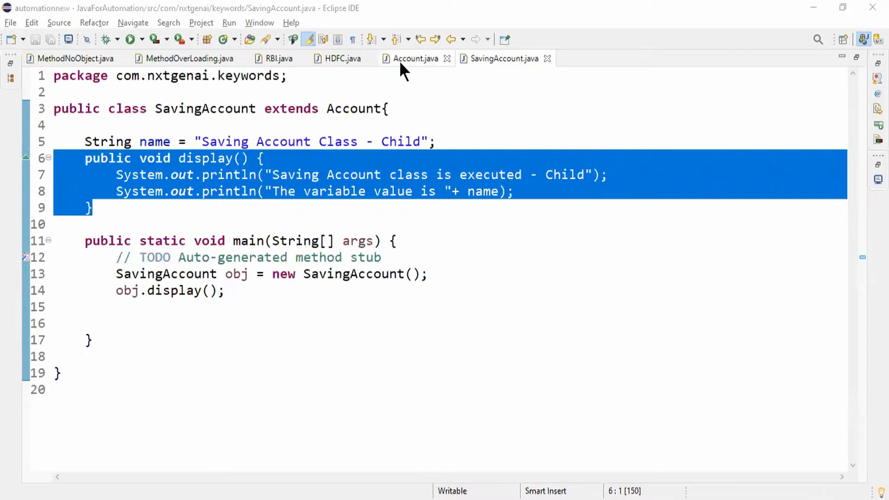
click(413, 57)
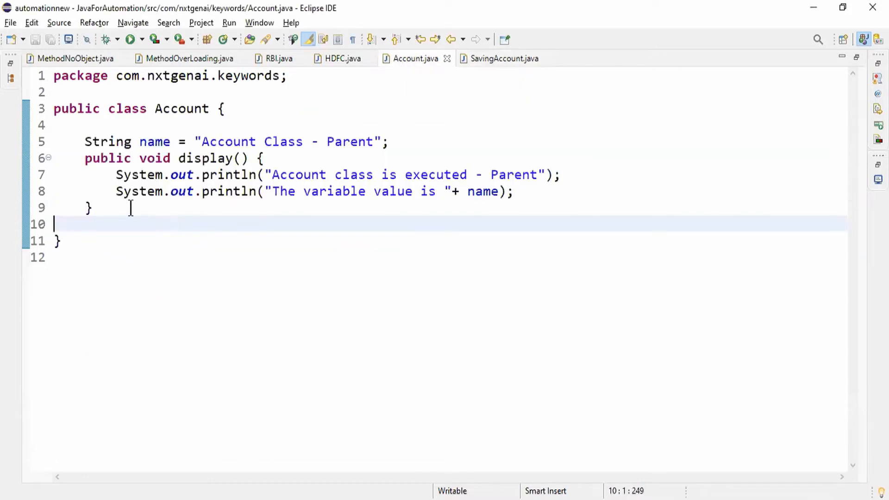
drag(84, 142, 93, 208)
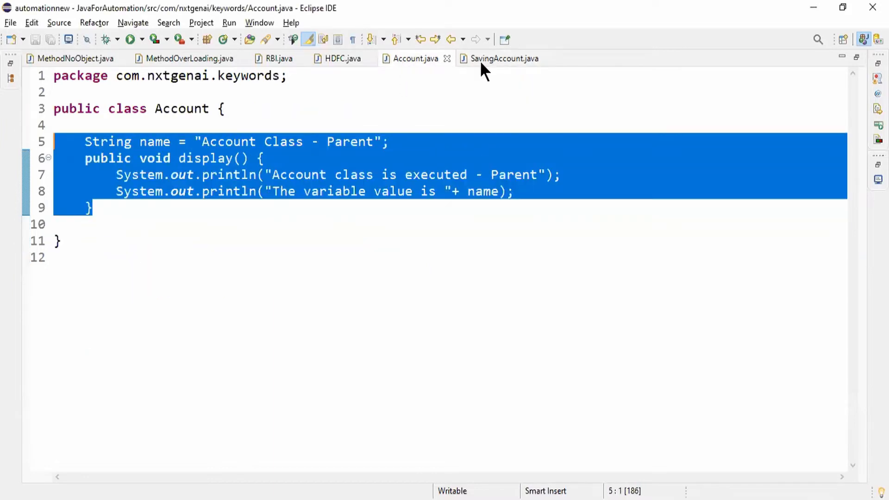
click(503, 58)
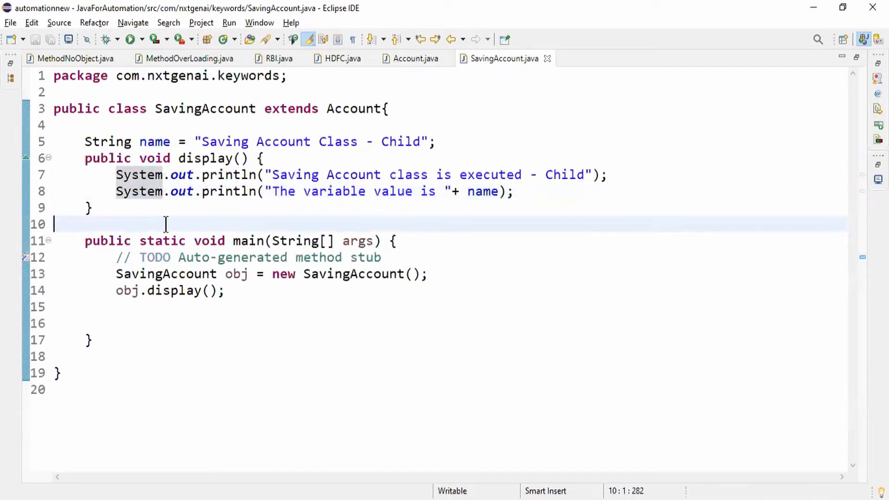
double_click(170, 290)
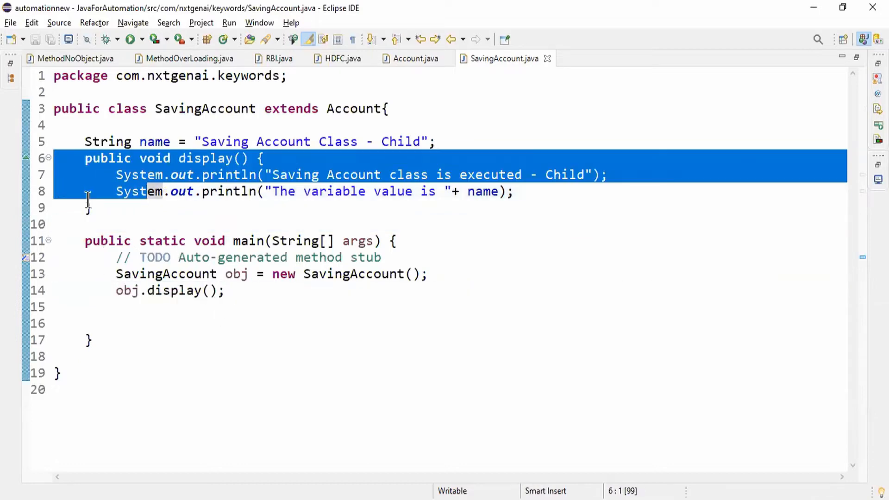
click(201, 223)
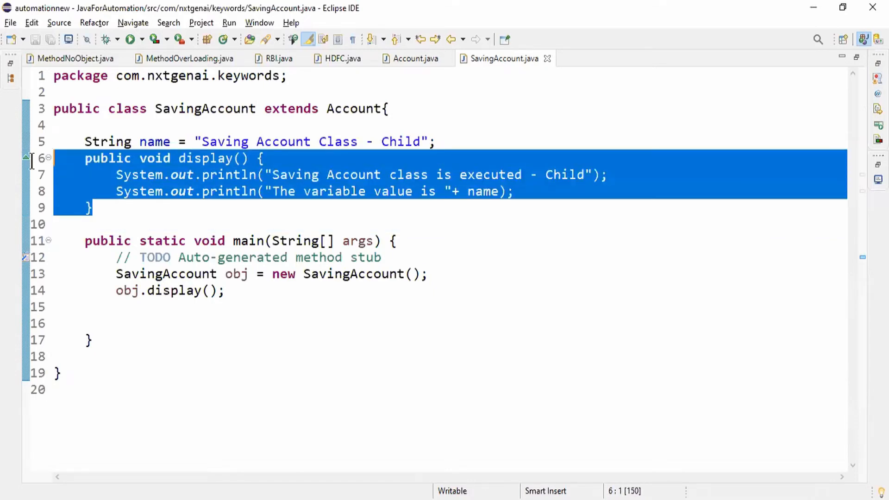
mouse_move(201, 190)
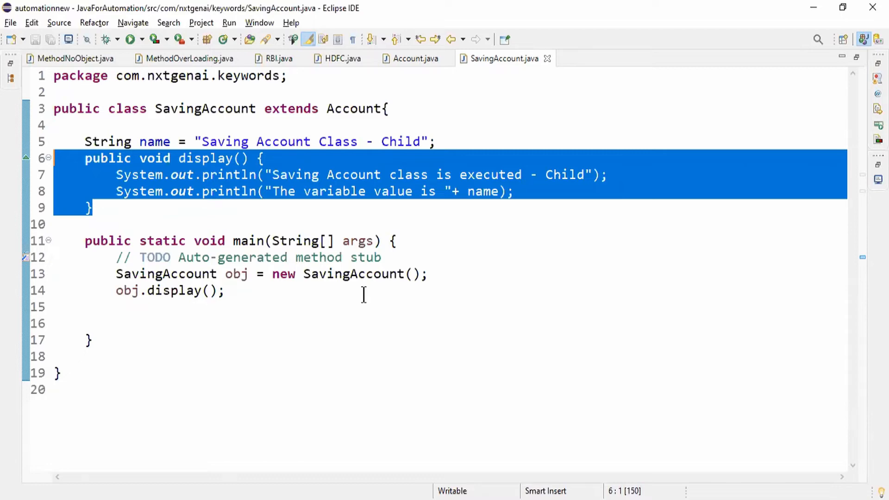
click(331, 240)
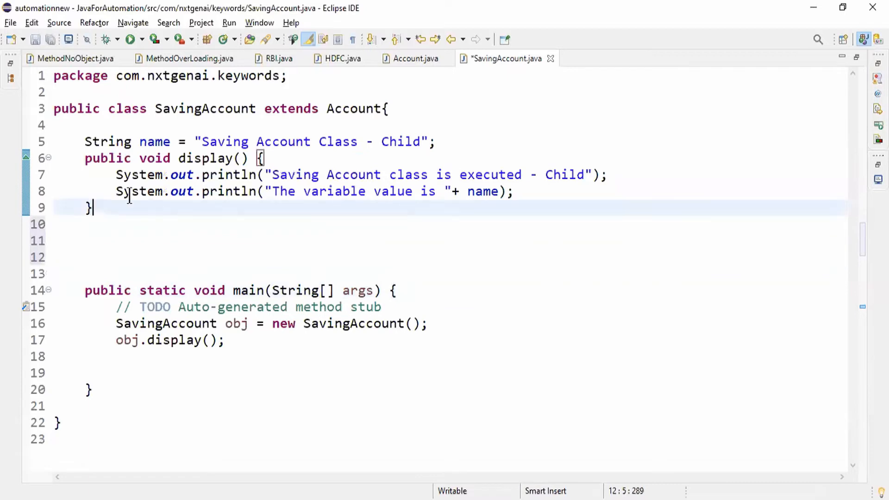
- Add public void show() { display(); } to SavingAccount and comment out obj.display() in main
click(415, 58)
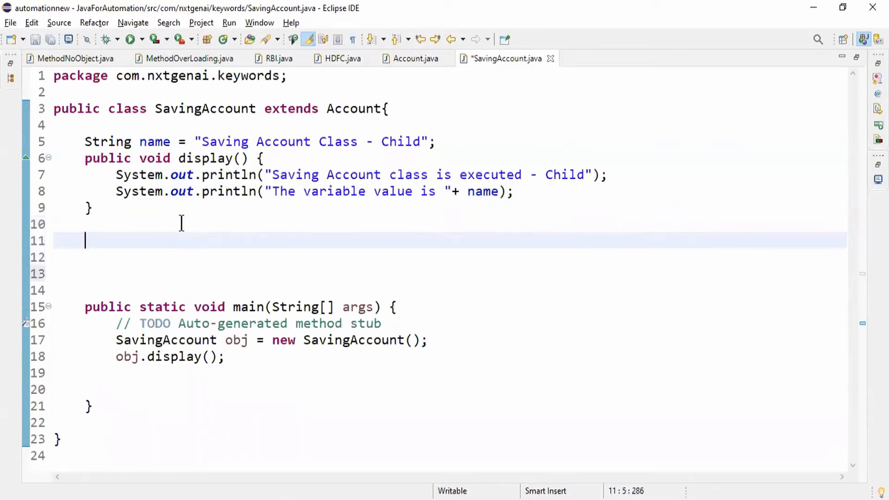
text(publ)
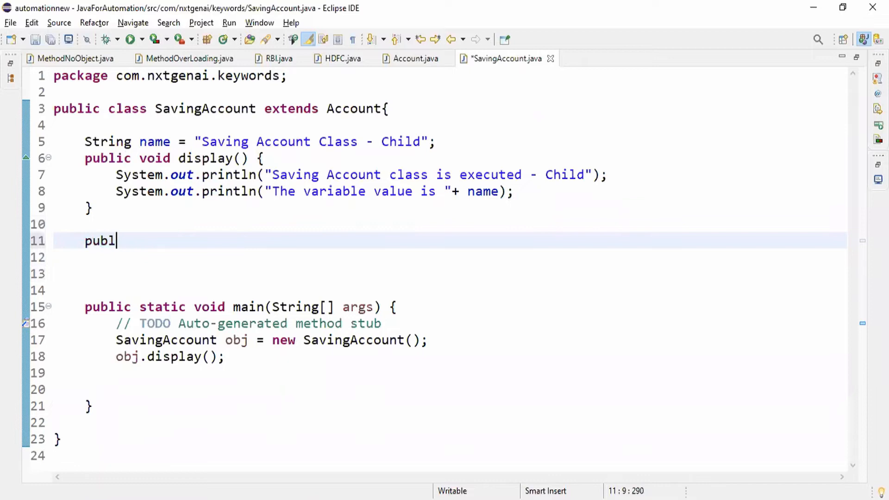
text(ic void)
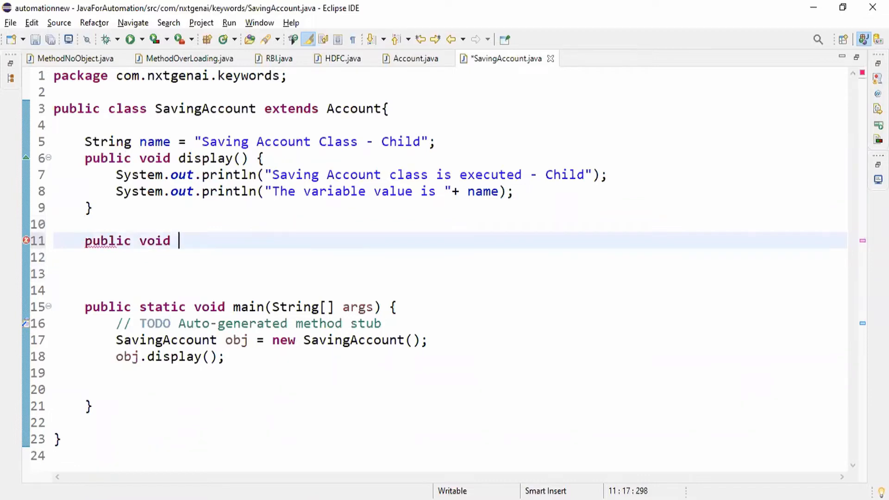
text(show() {)
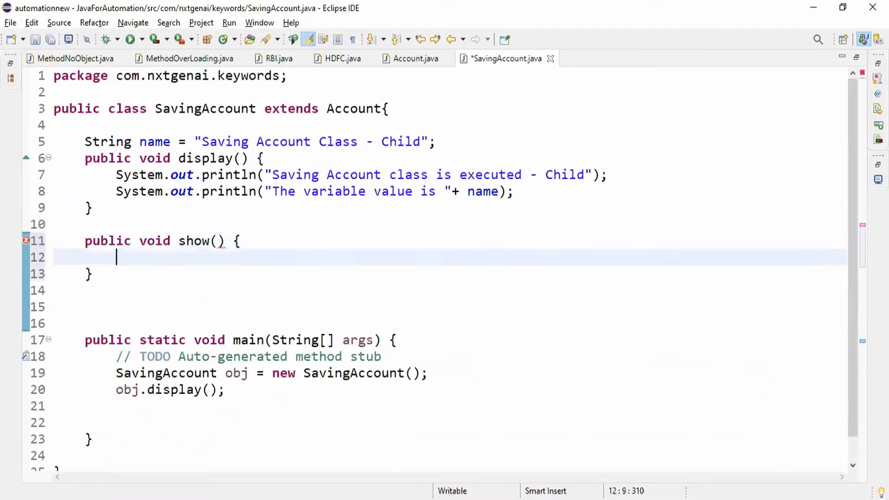
text(display()
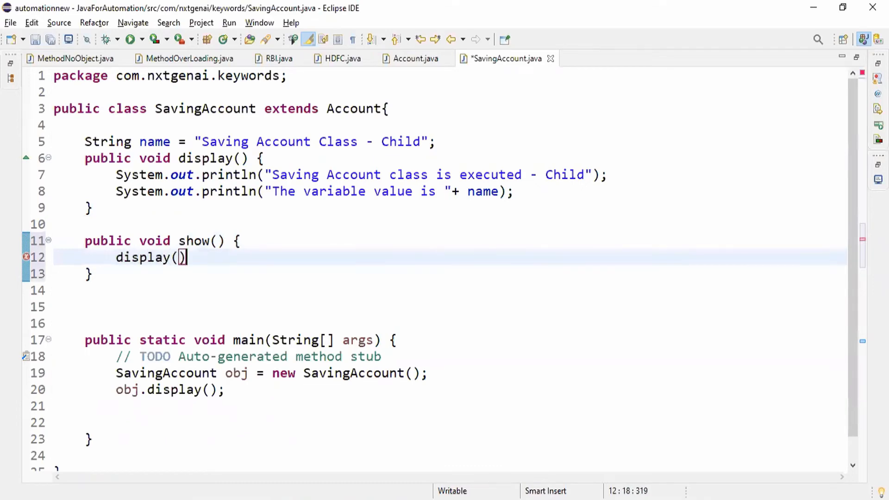
text(;)
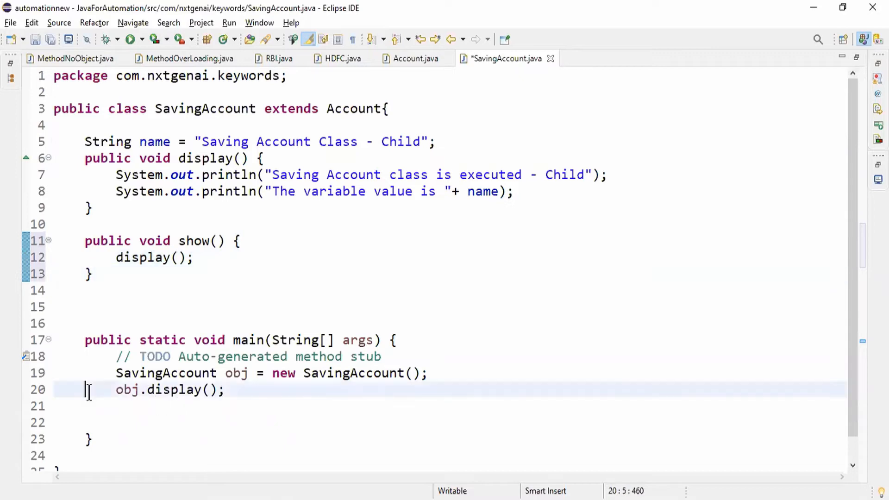
key(ctrl+/)
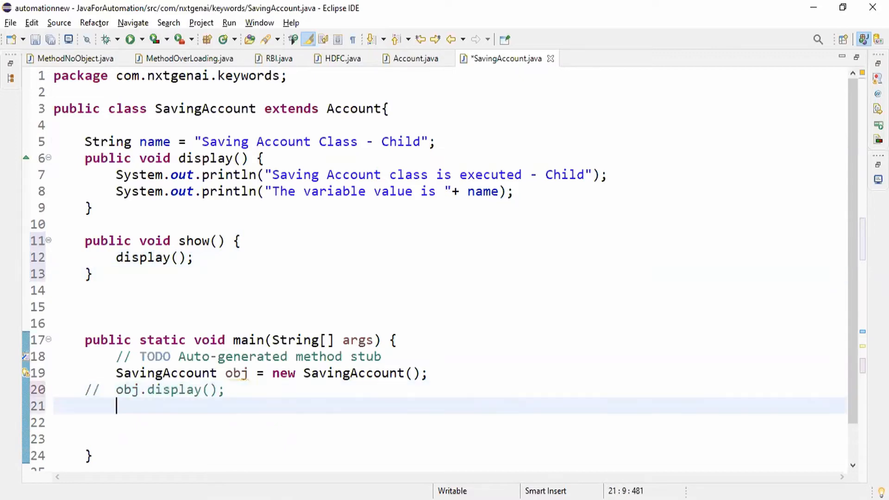
- Call obj.show() from main and save SavingAccount
text(obj.display();)
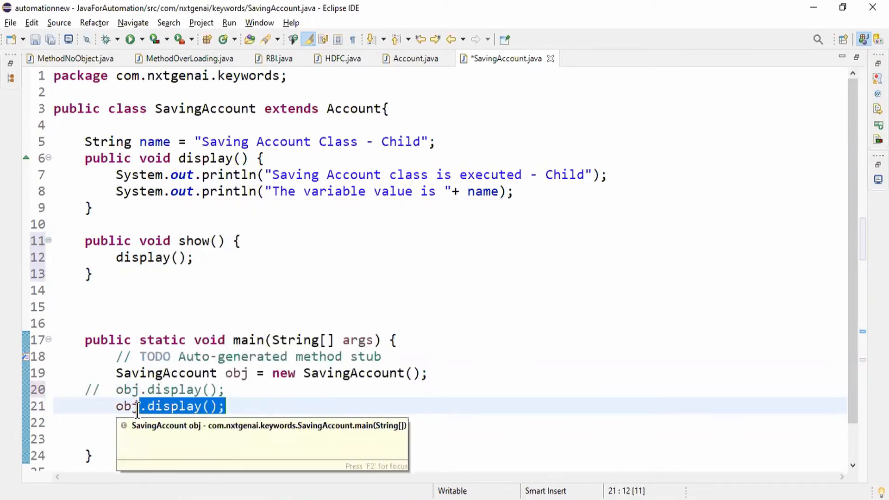
text(sh)
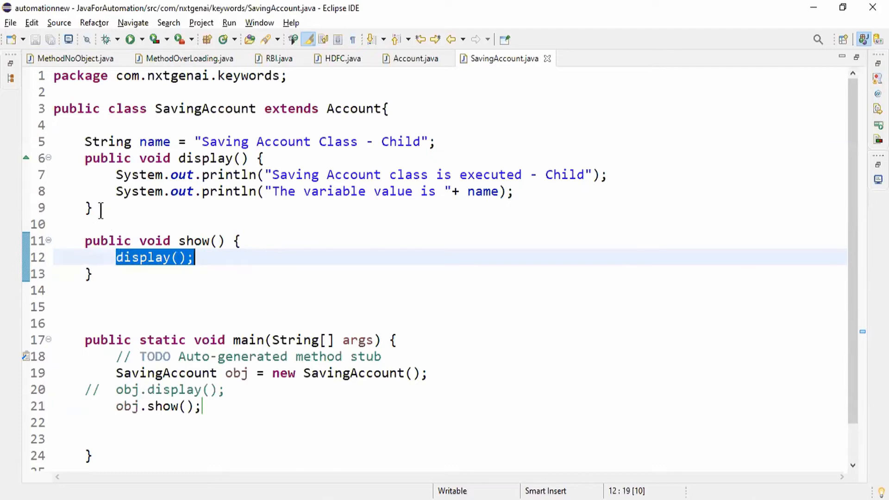
click(415, 59)
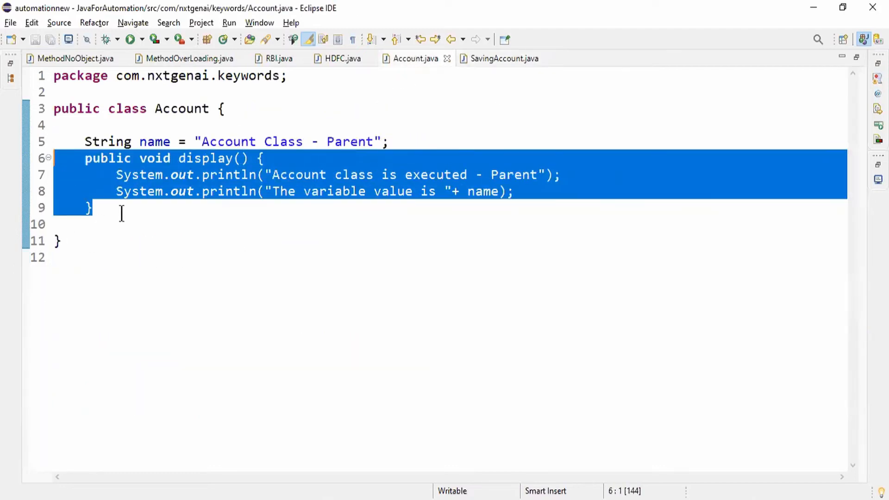
click(499, 58)
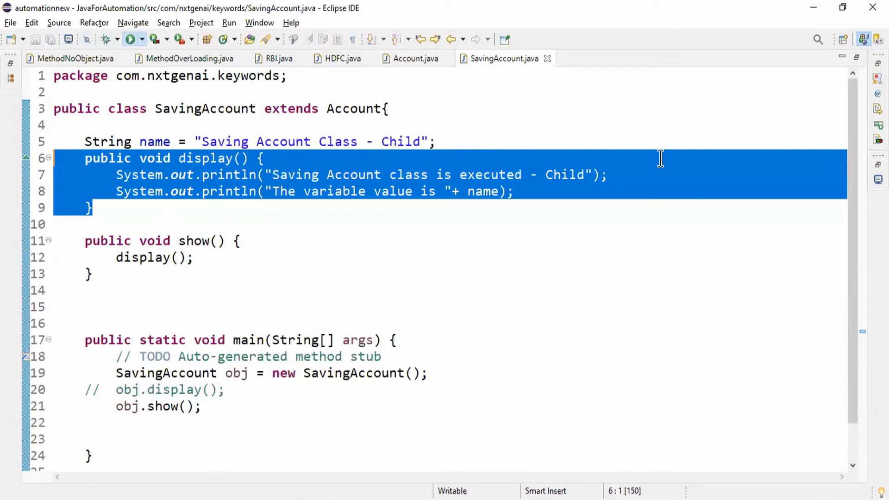
click(132, 39)
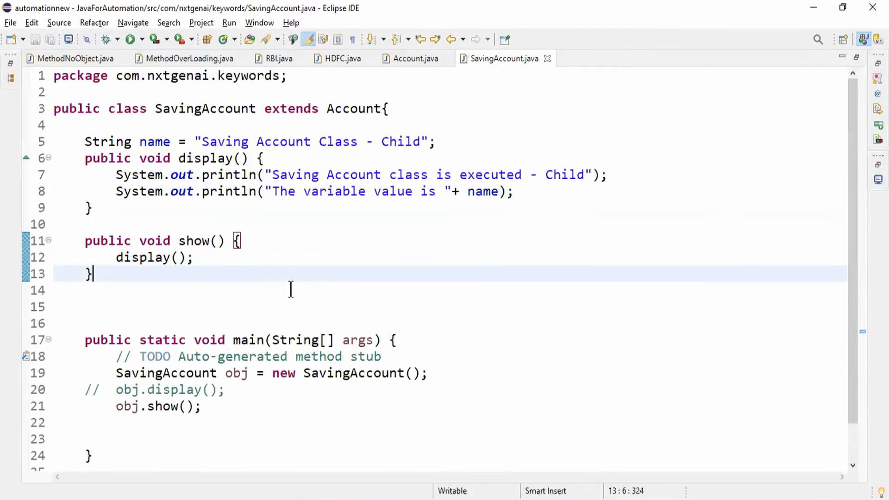
click(414, 57)
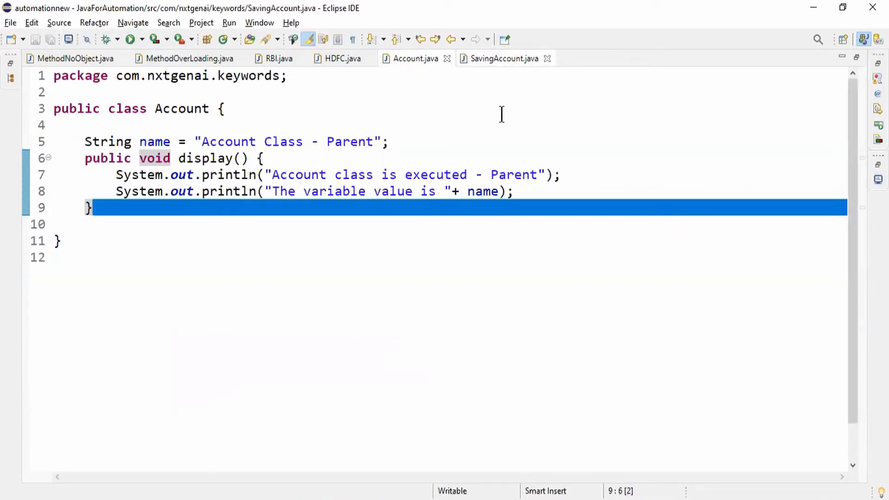
click(502, 58)
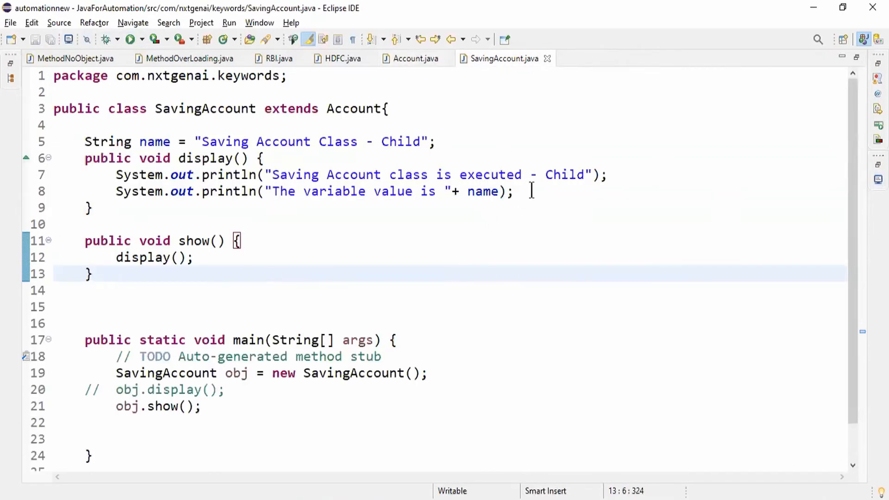
- Write a // comment in display() about implementing the super keyword
text(/)
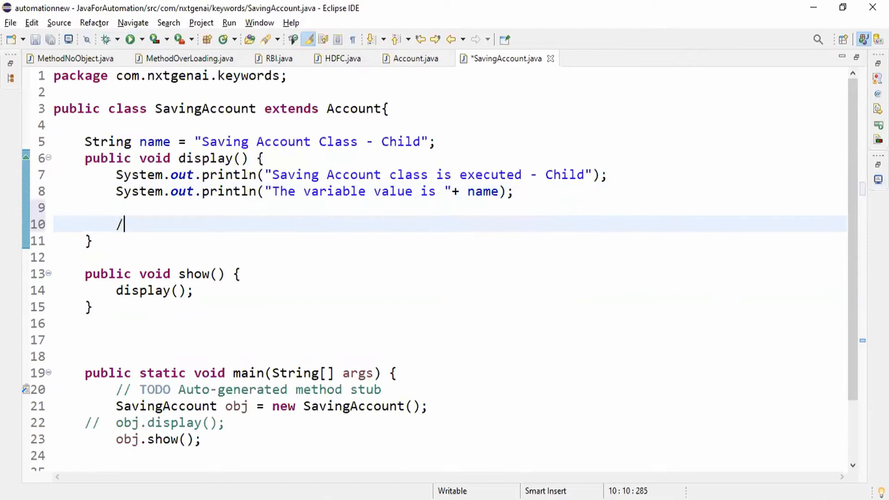
text(/ imlemen)
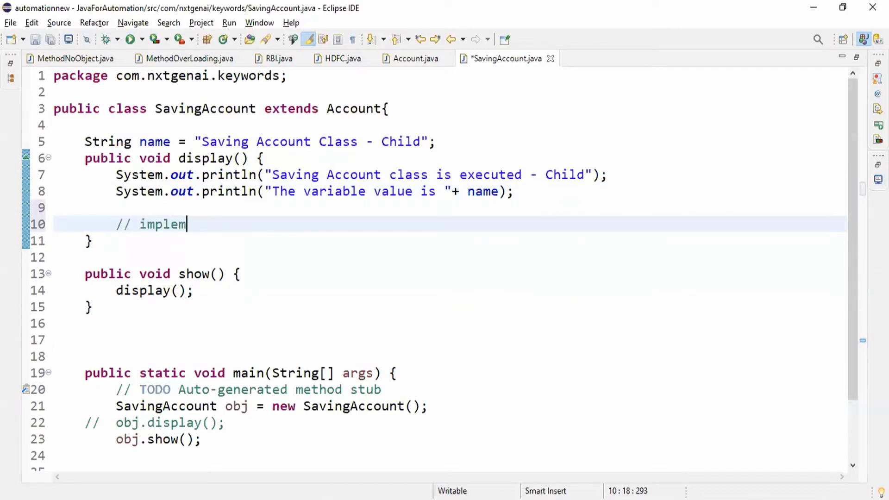
text(ention the)
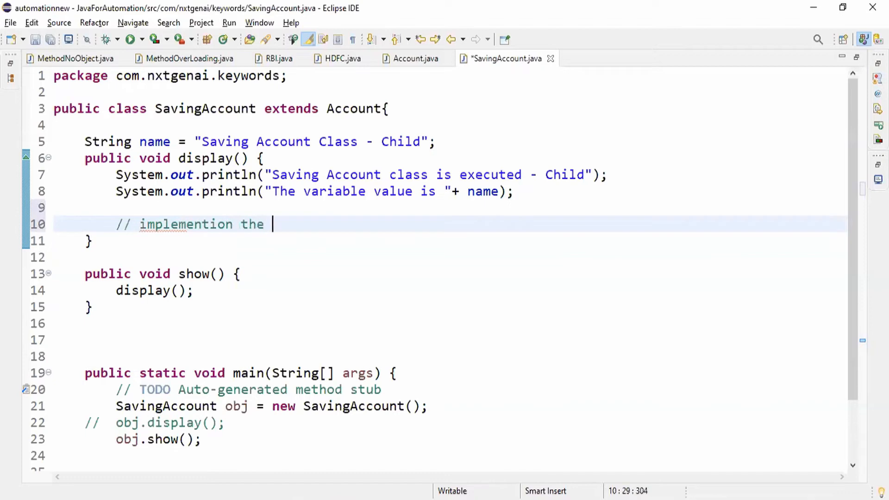
text(super keyword)
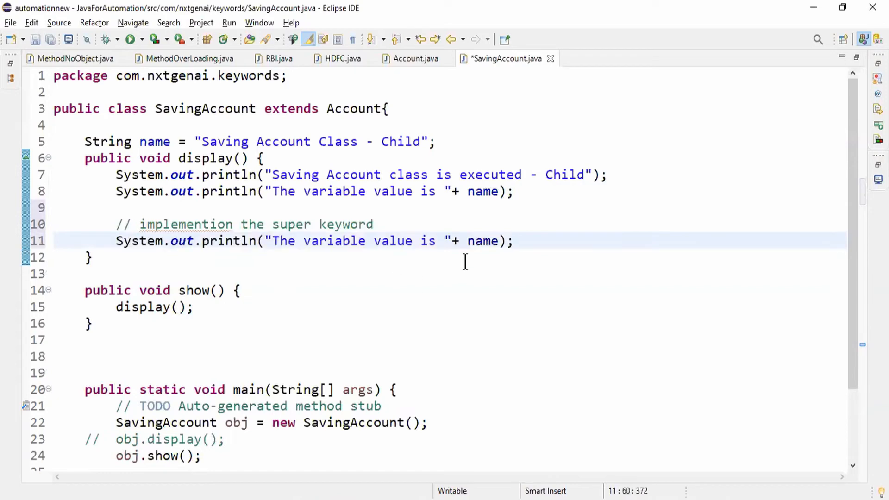
- Add a println line printing super.name and save the file
click(469, 241)
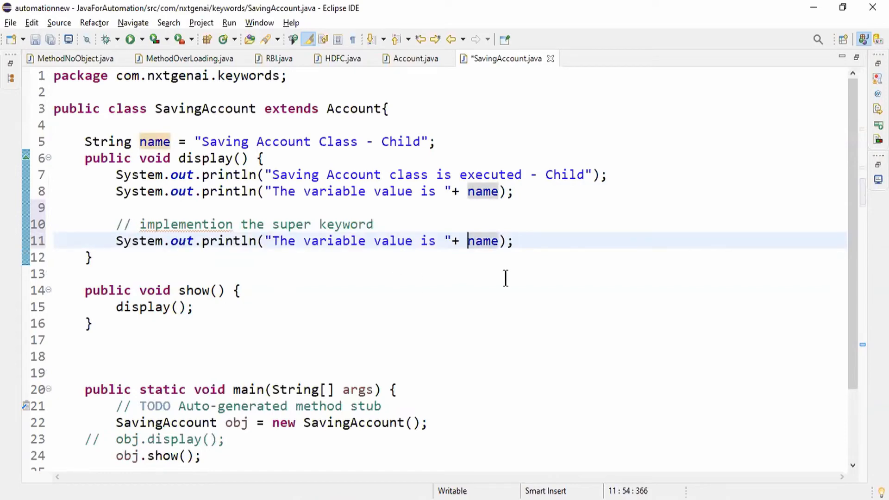
text(super.)
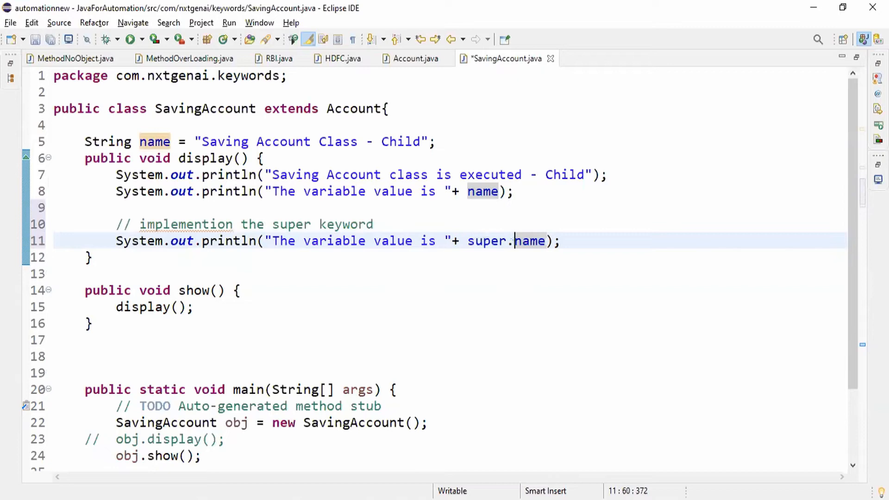
double_click(528, 241)
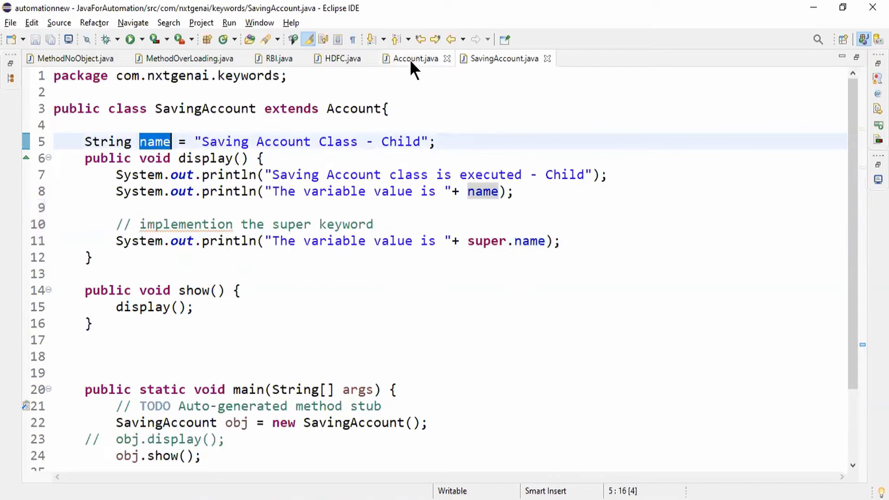
- Review the super.name print line and run SavingAccount to print child and parent name values
click(414, 57)
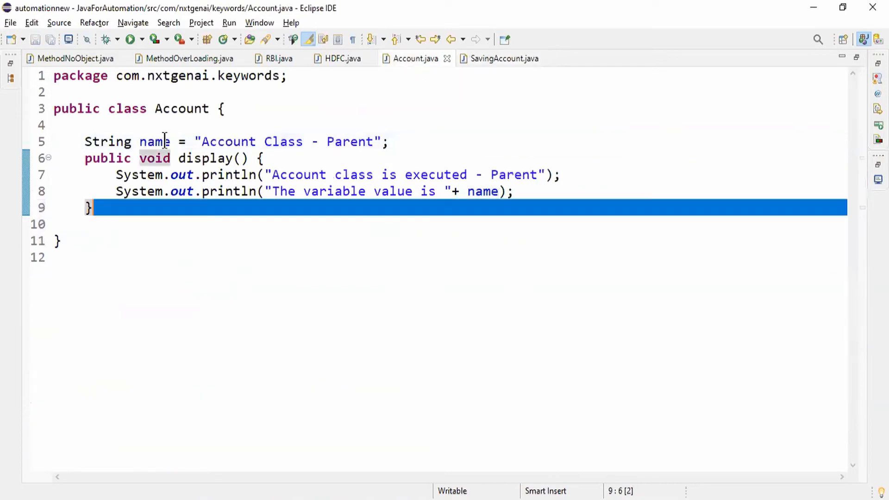
click(501, 58)
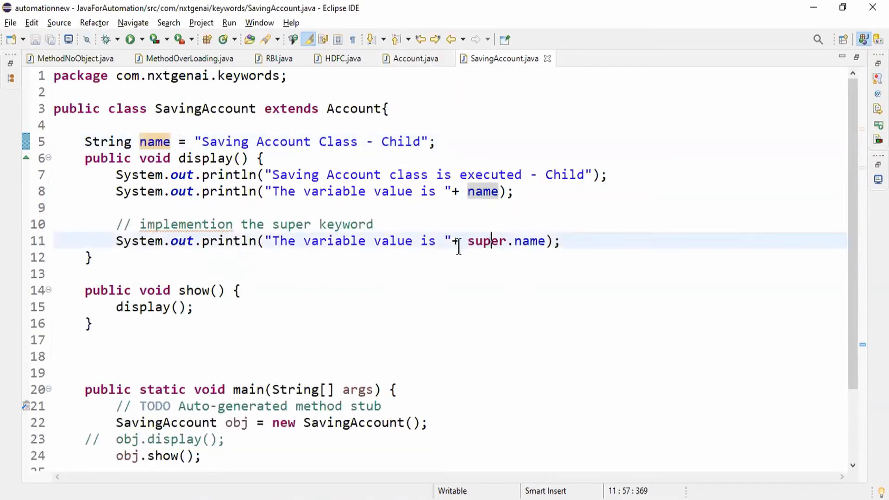
double_click(530, 240)
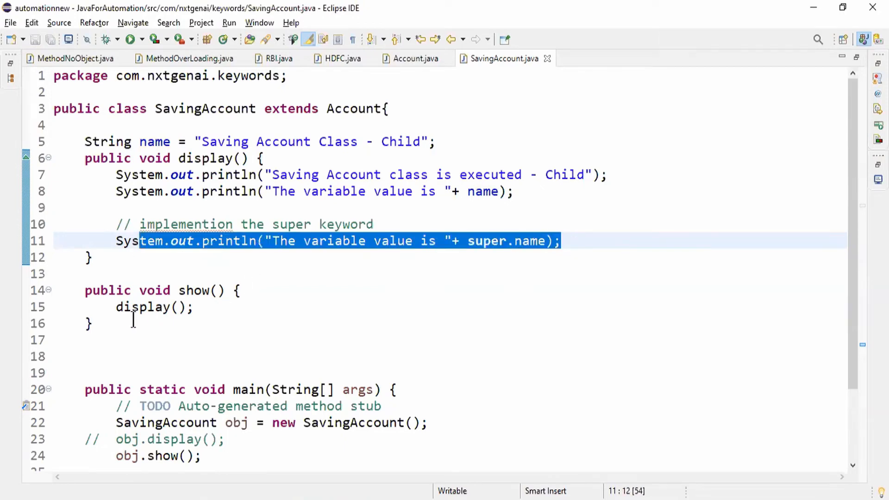
click(91, 257)
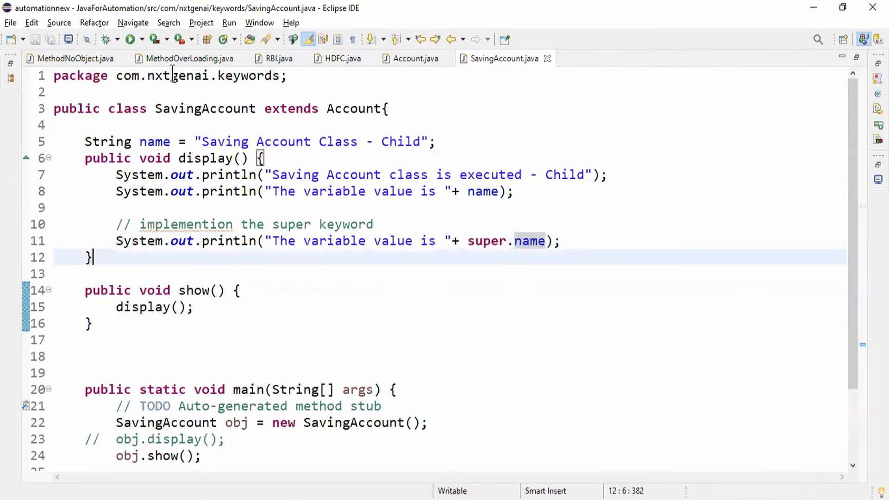
click(132, 39)
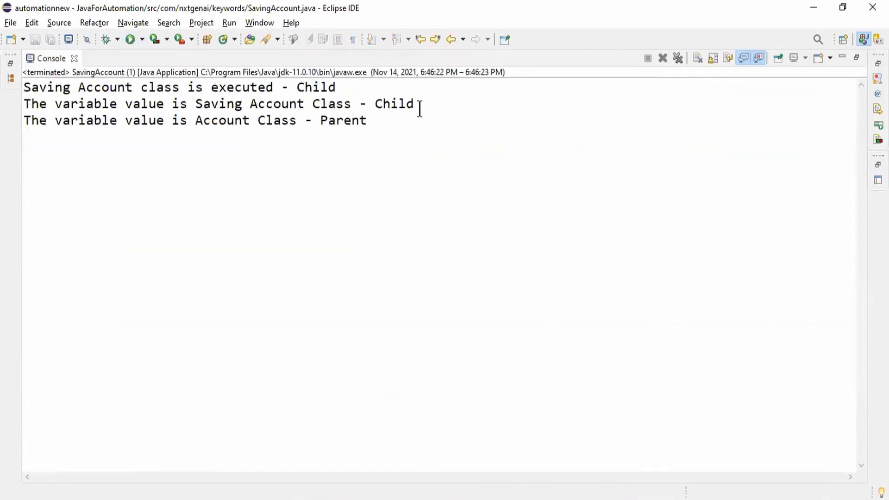
- Highlight the child and parent output lines, then close the Console and return to the code
drag(24, 87, 414, 104)
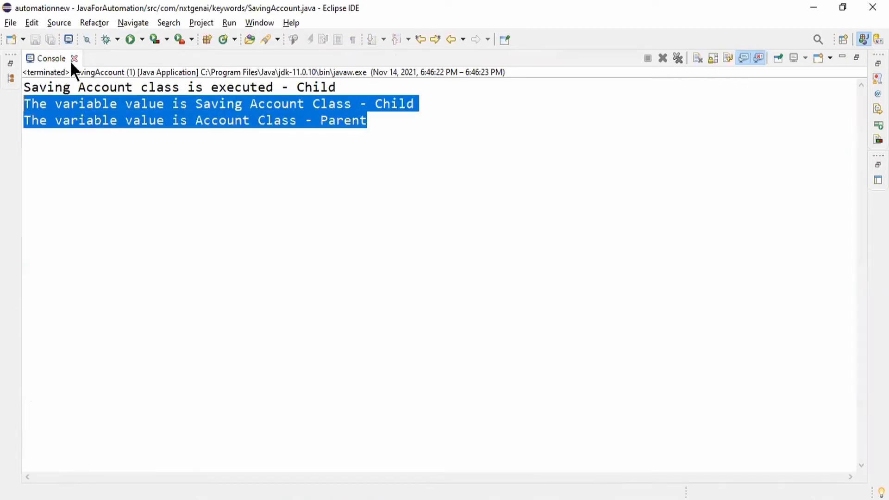
click(683, 58)
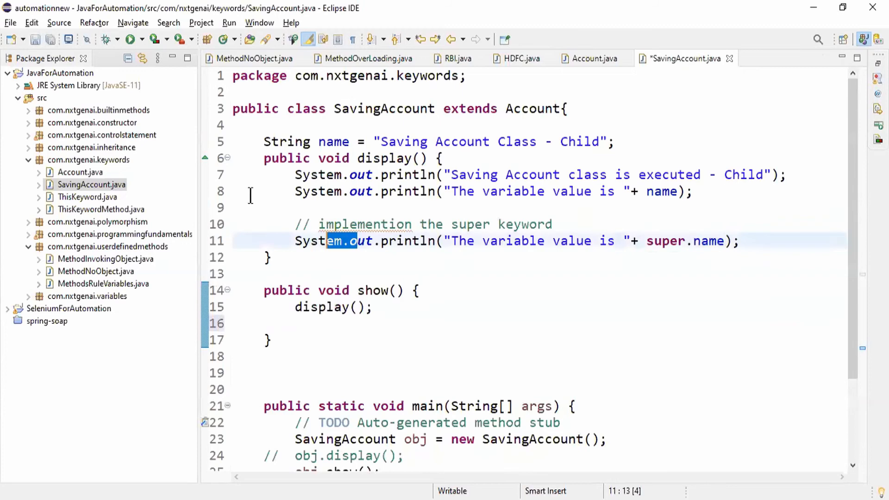
- Add super.display(); inside show(), comment out the plain display() call, and show the Console
click(337, 323)
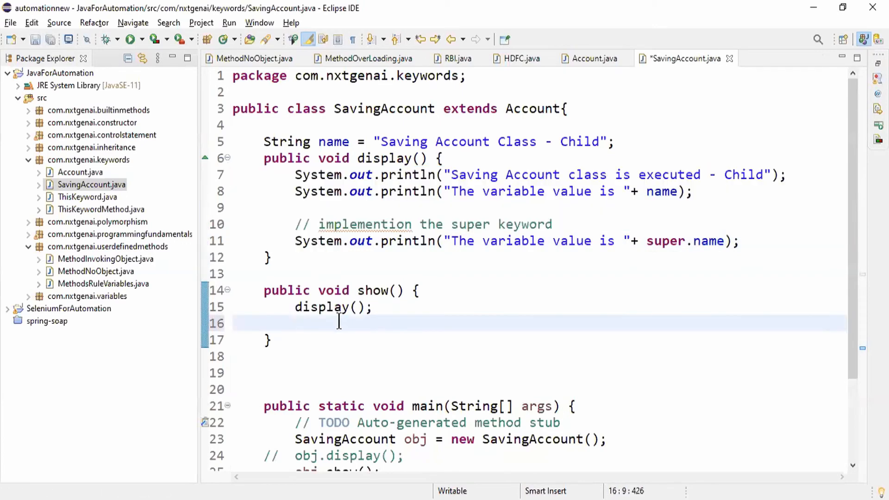
text(super .d)
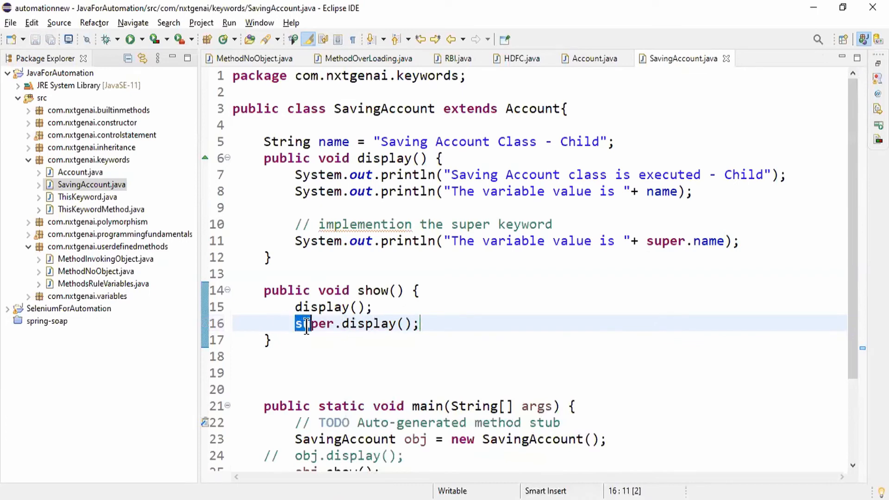
click(420, 324)
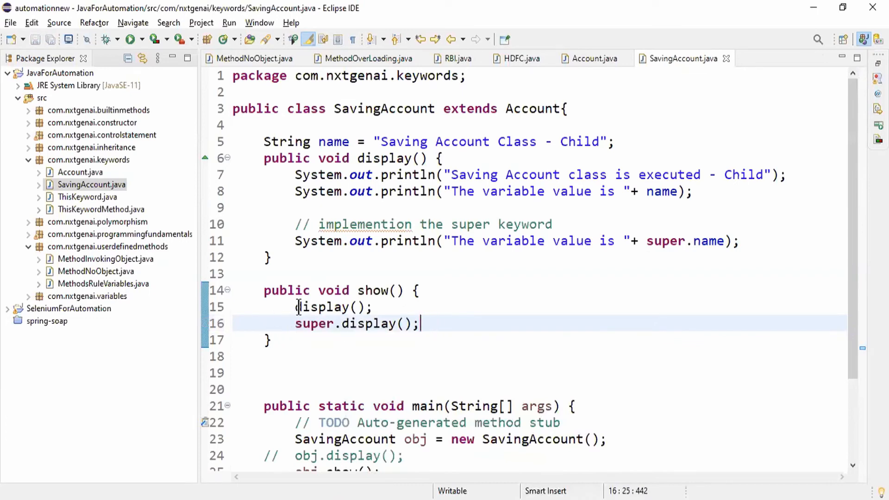
text(//)
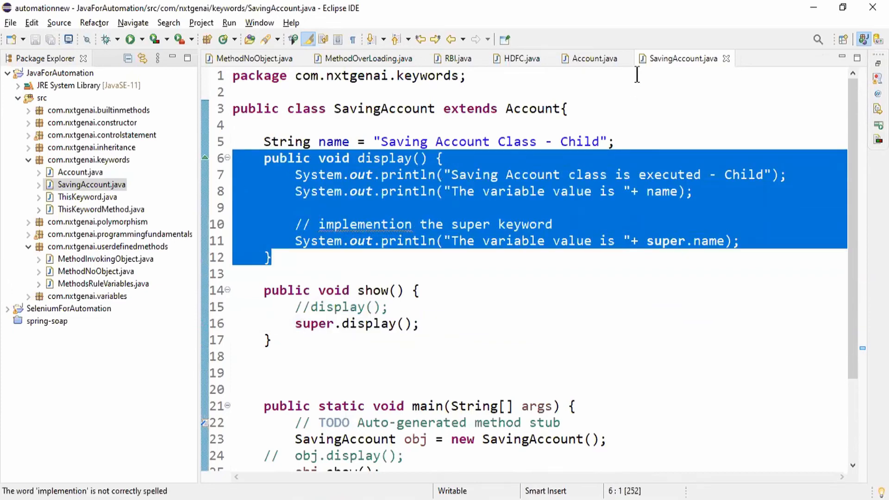
click(592, 58)
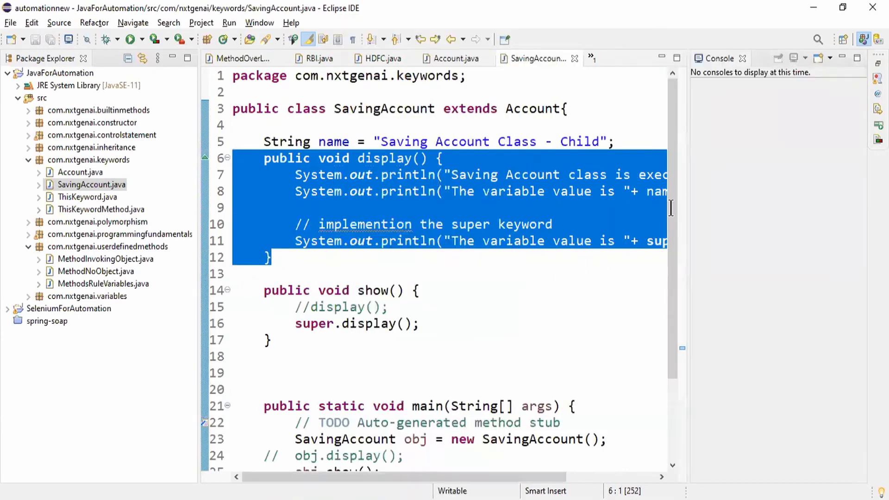
- Maximize the SavingAccount.java editor so the code fills the whole window
click(132, 39)
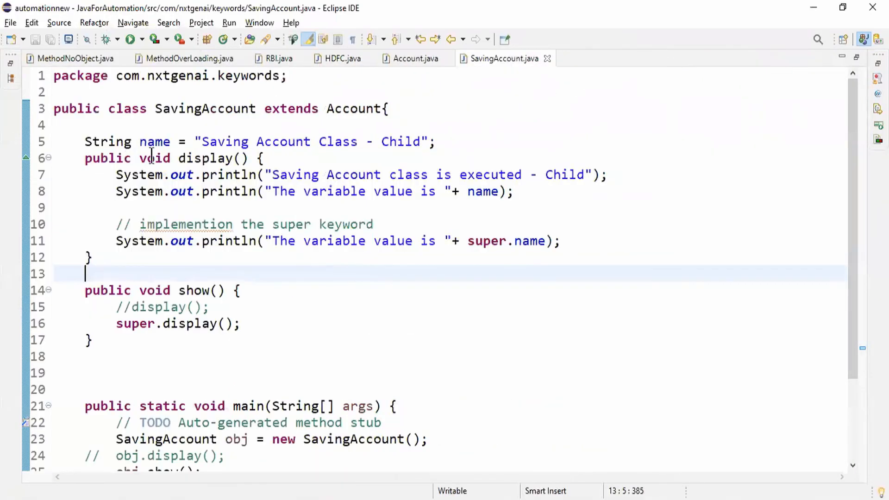
triple_click(259, 141)
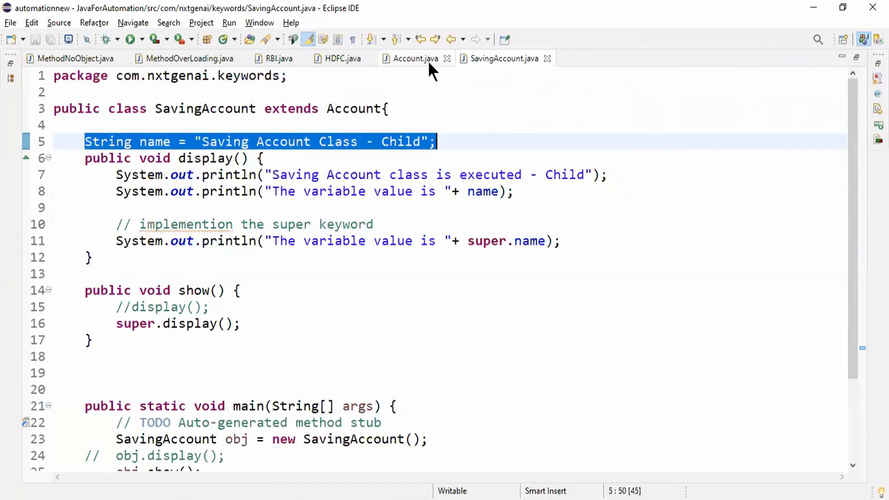
click(413, 58)
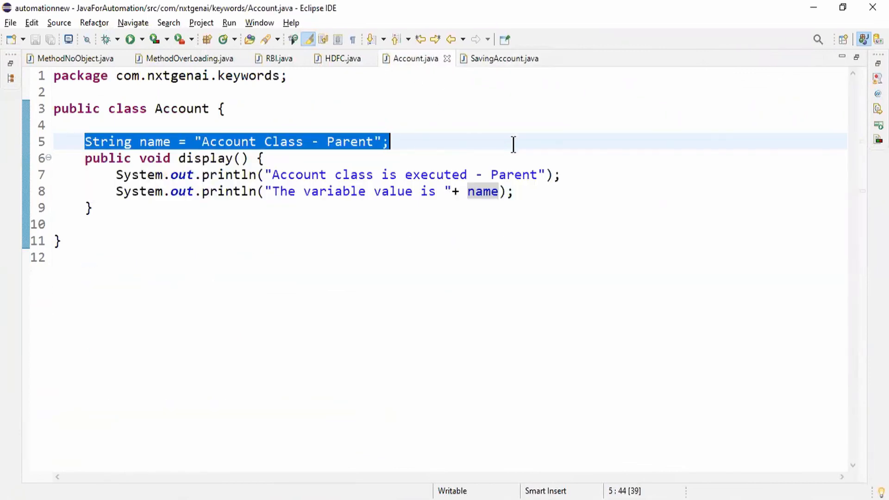
mouse_move(501, 58)
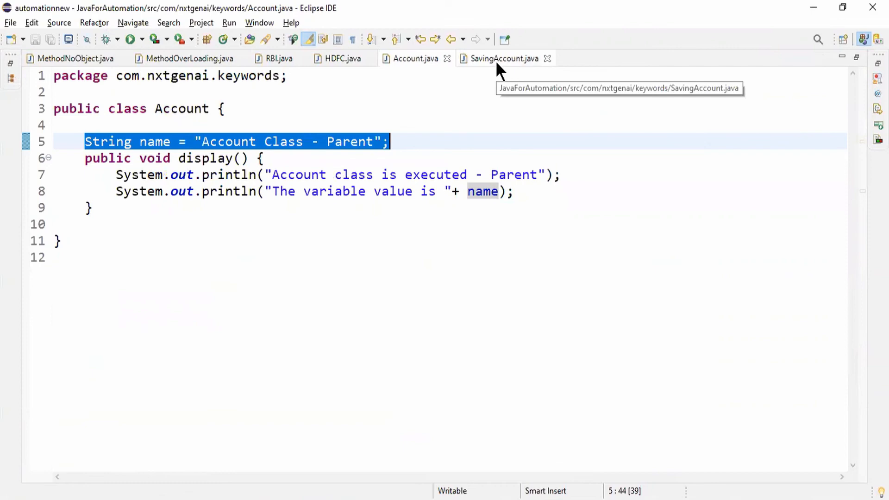
click(501, 57)
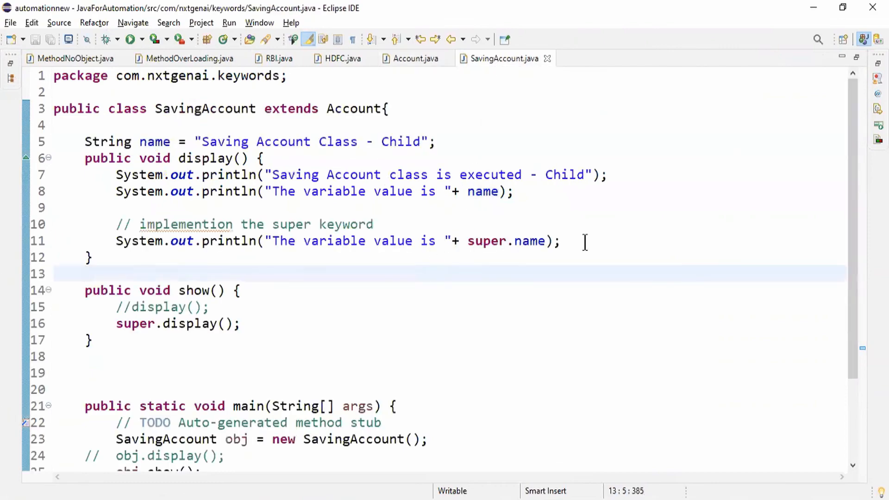
double_click(504, 241)
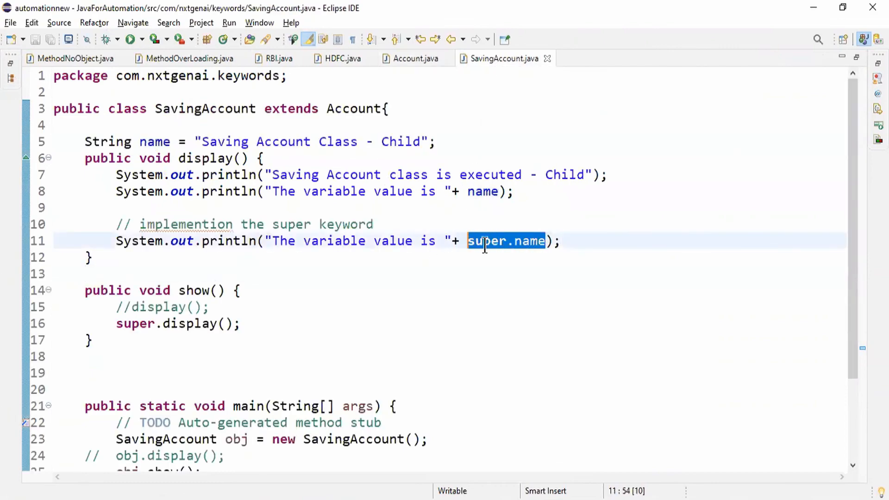
click(62, 241)
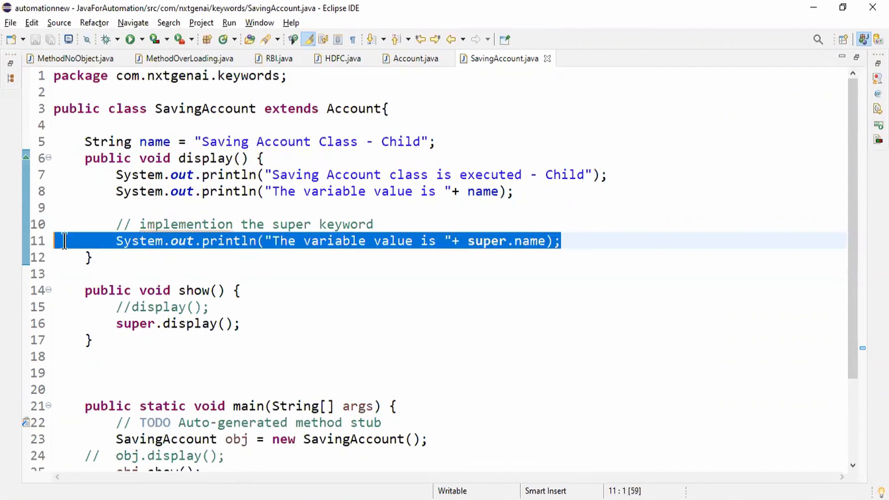
mouse_move(415, 57)
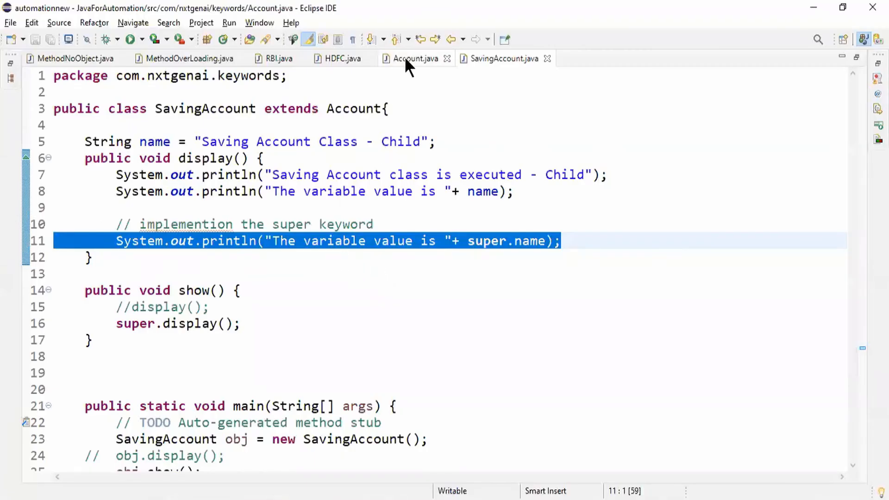
click(502, 58)
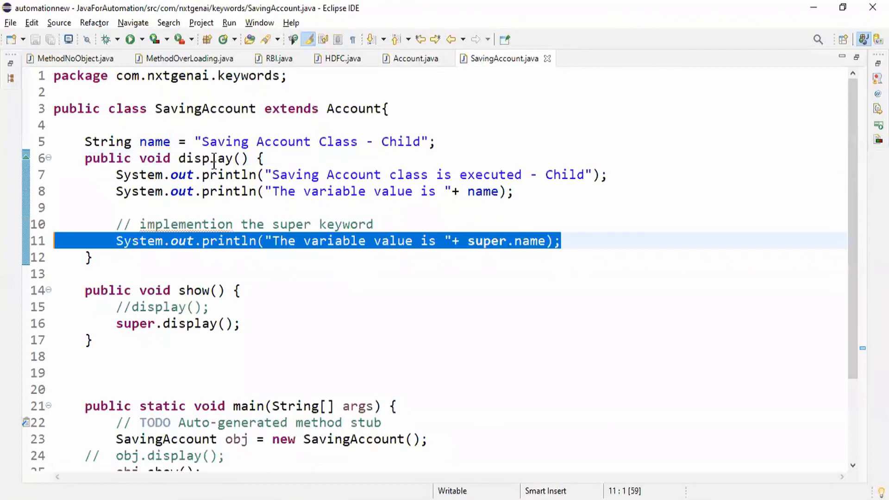
click(414, 58)
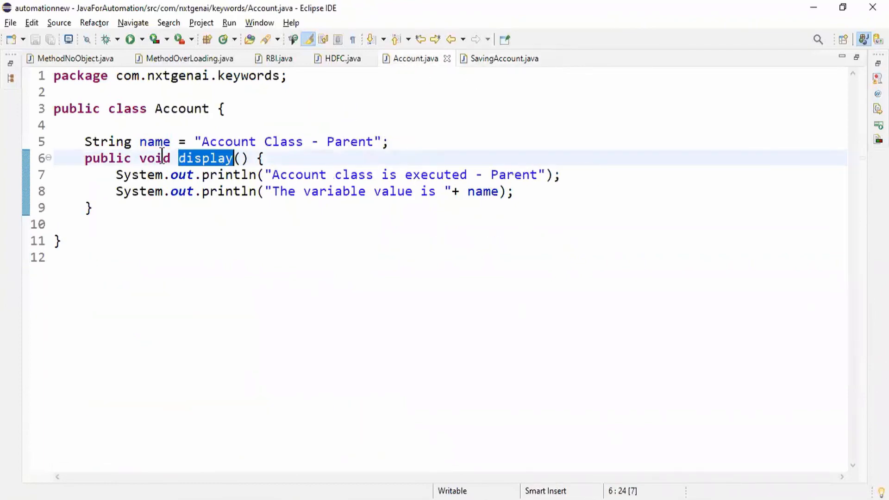
drag(84, 141, 92, 207)
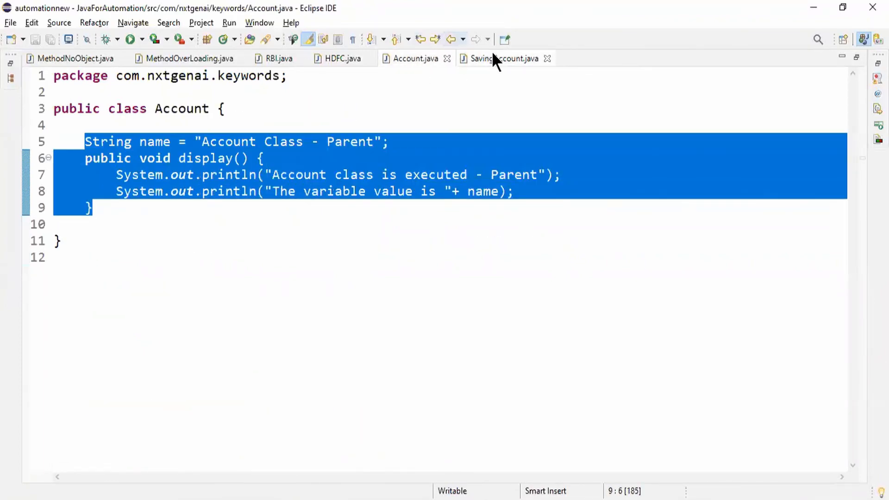
click(502, 57)
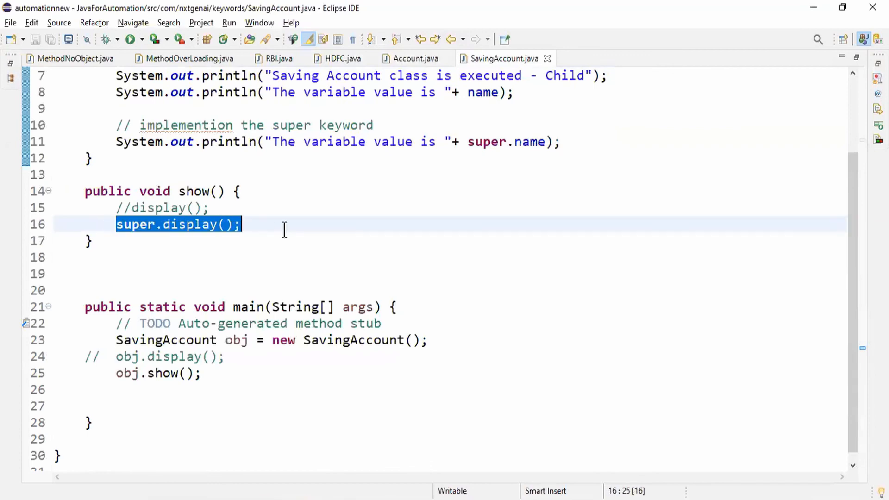